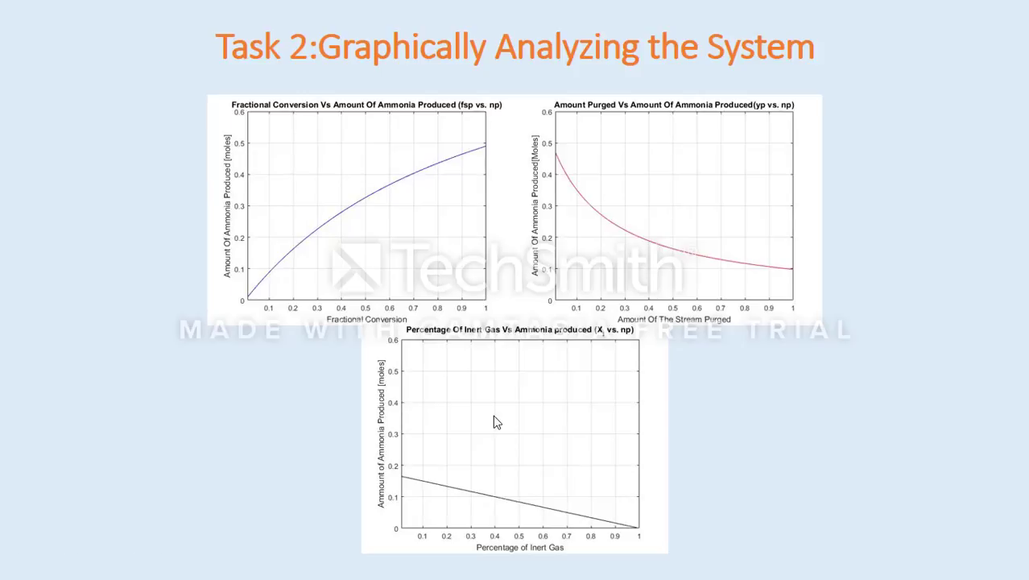
mouse_move(201, 281)
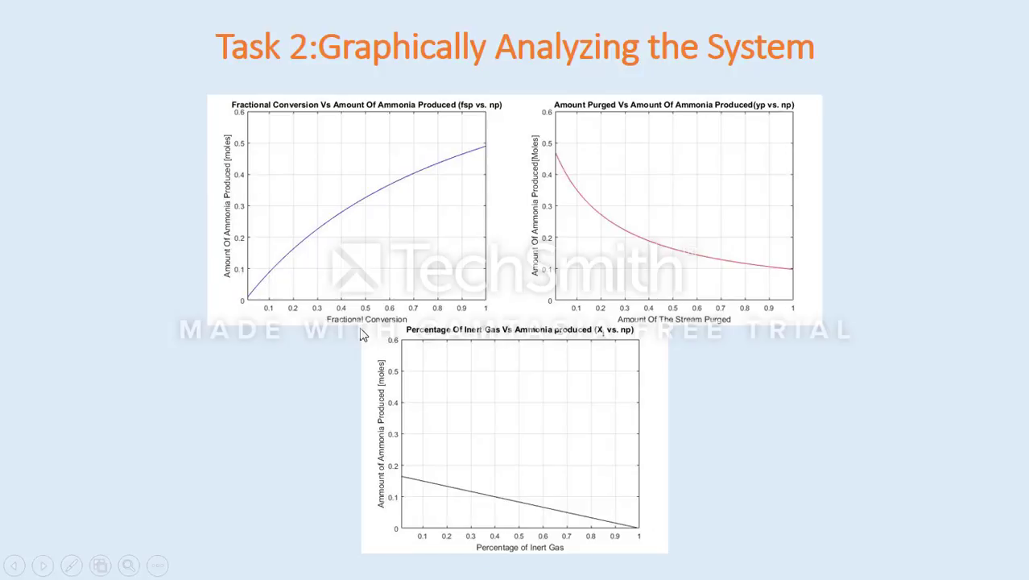
mouse_move(385, 313)
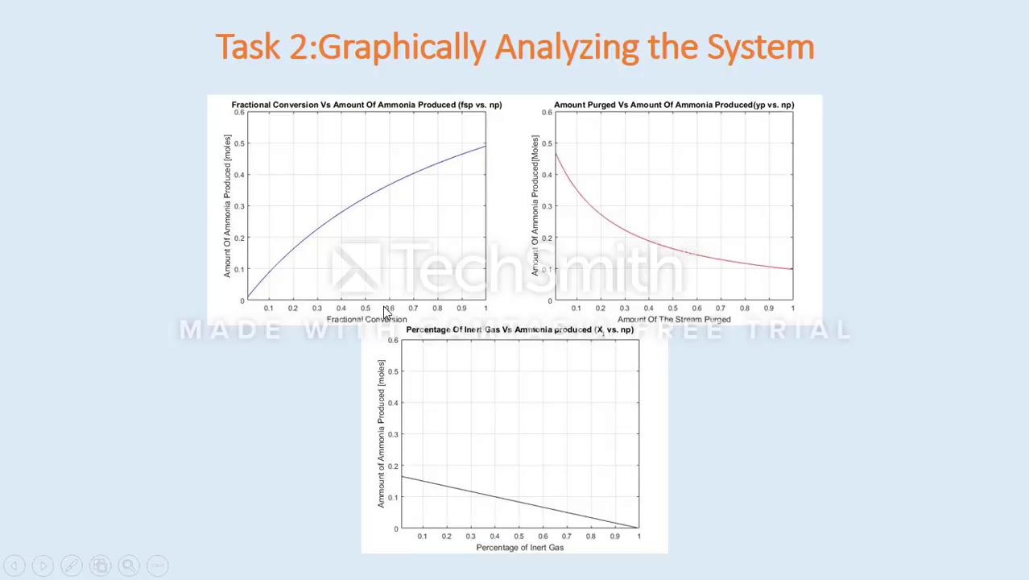
mouse_move(410, 133)
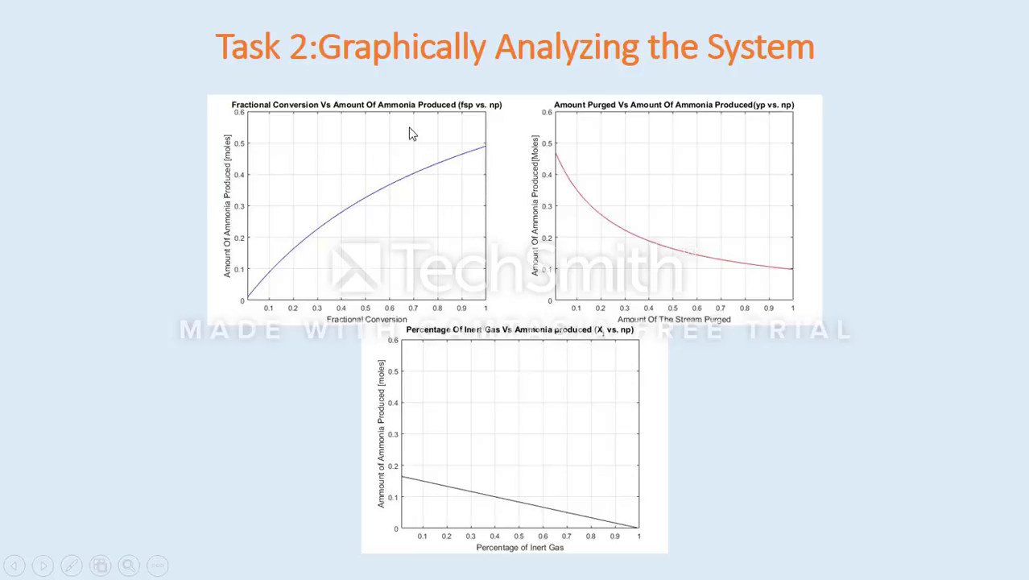
mouse_move(403, 156)
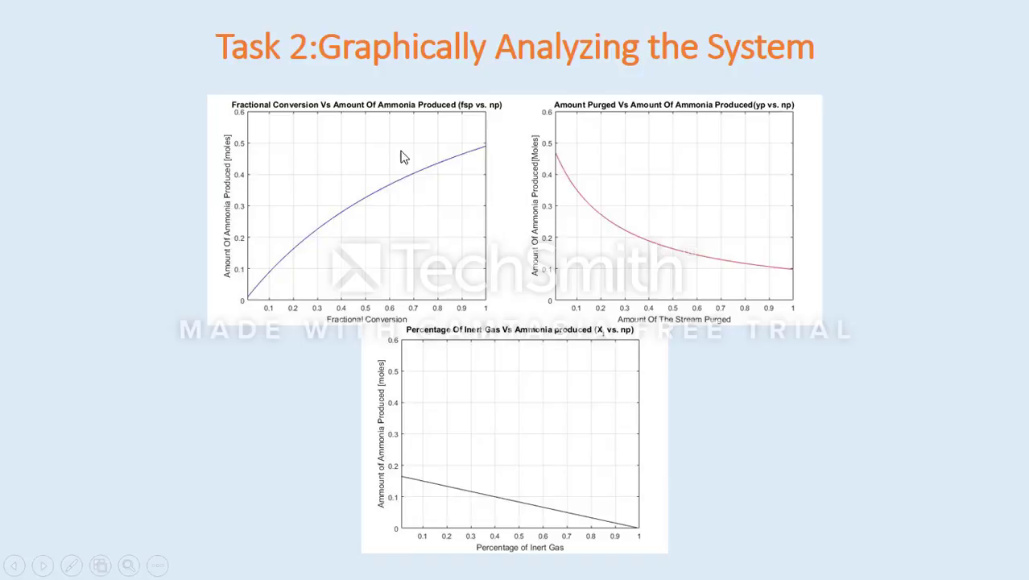
mouse_move(390, 189)
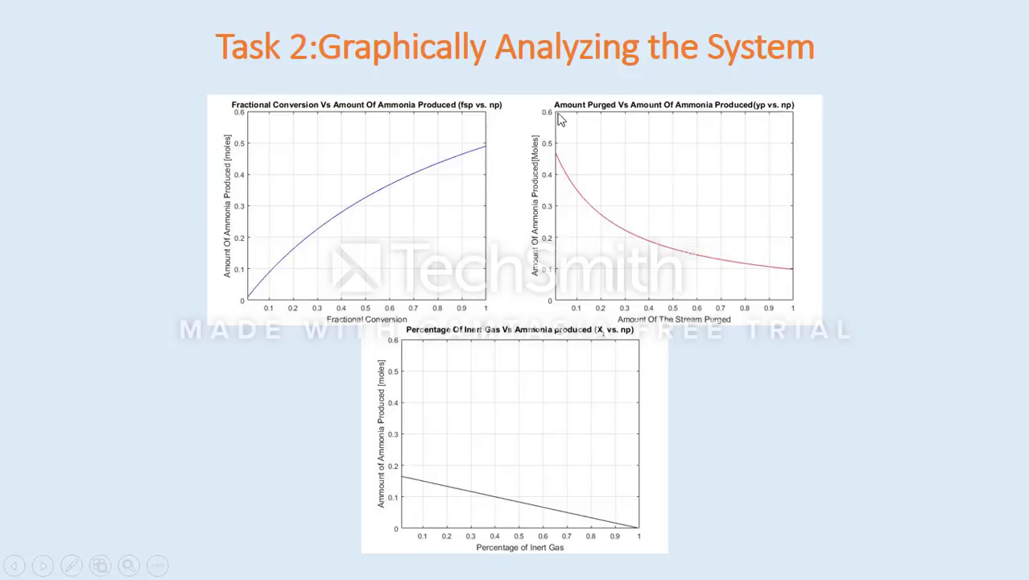
mouse_move(552, 141)
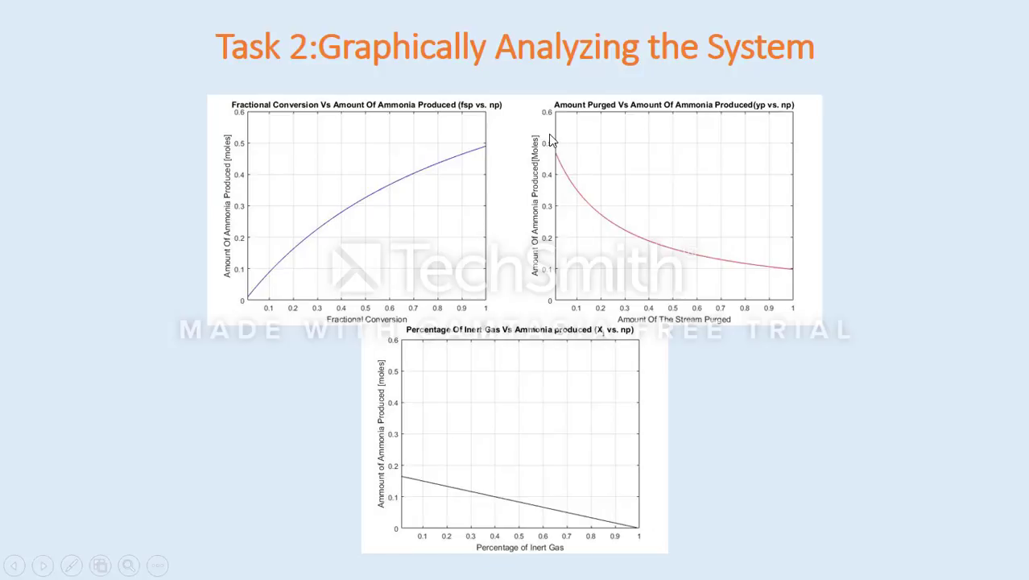
mouse_move(664, 211)
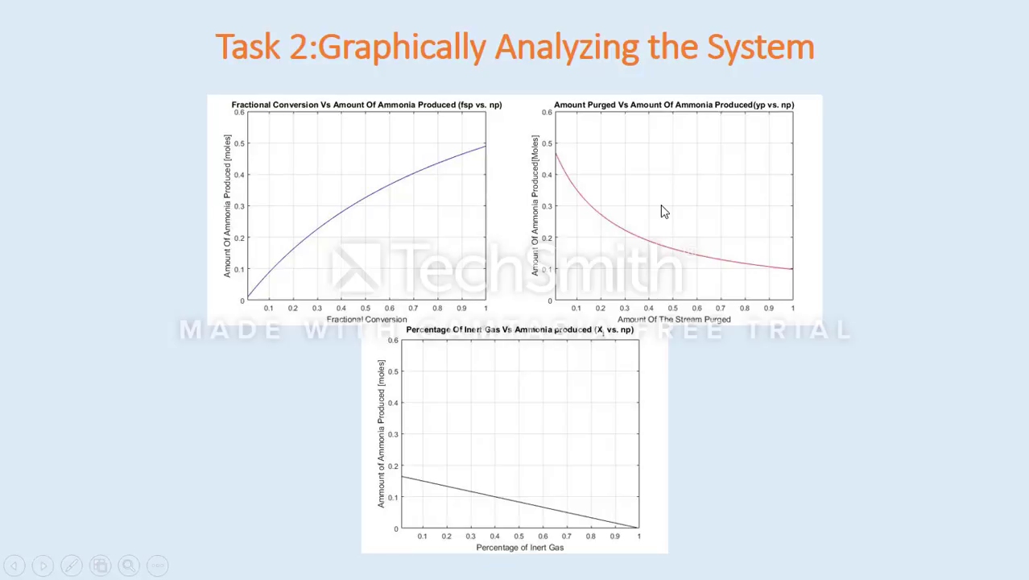
mouse_move(550, 169)
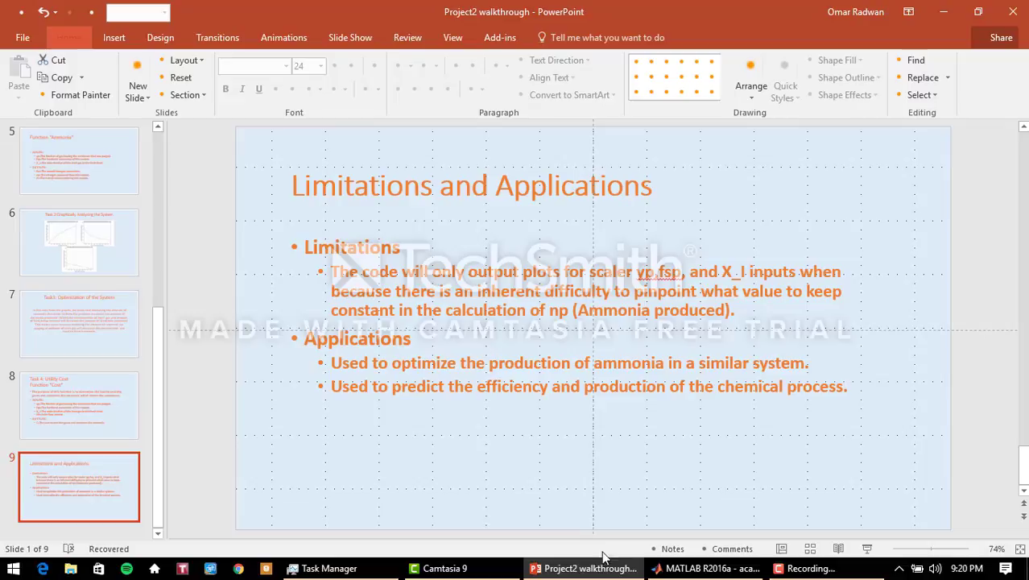
Step: Open Ammonia.m and highlight the nitrogen fed and nitrogen entering reactor formulas
left_click(704, 567)
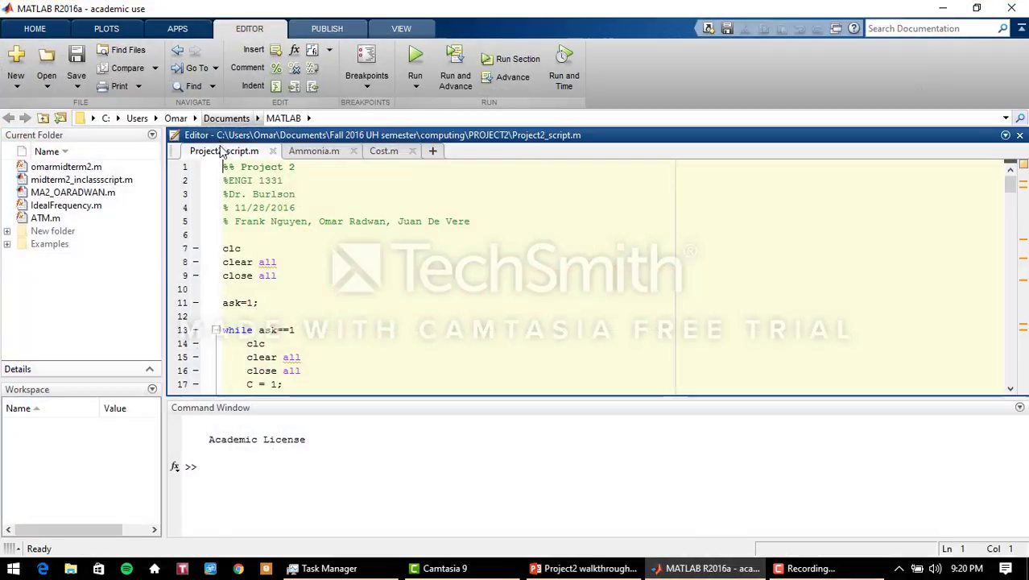
mouse_move(314, 150)
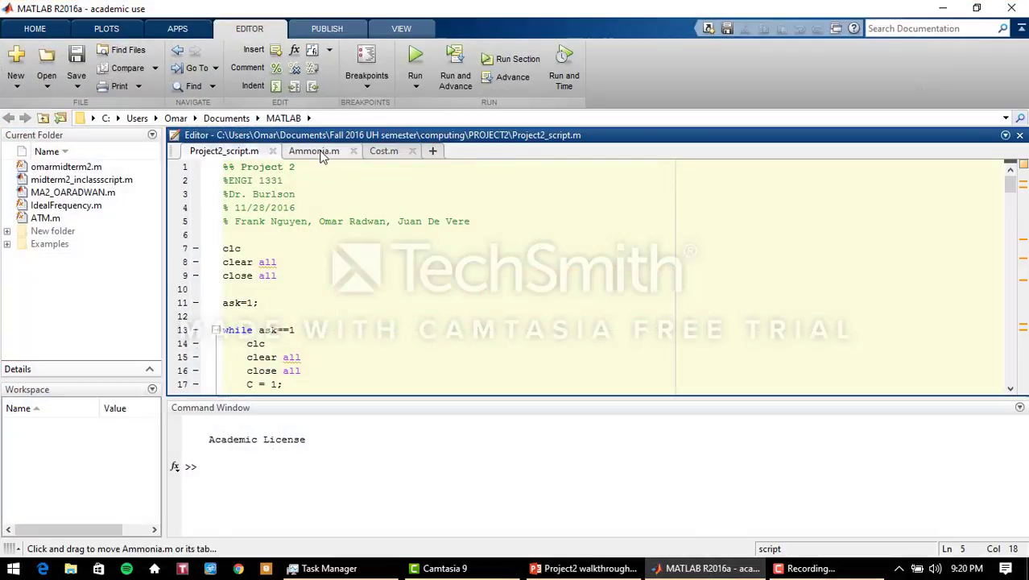
left_click(313, 151)
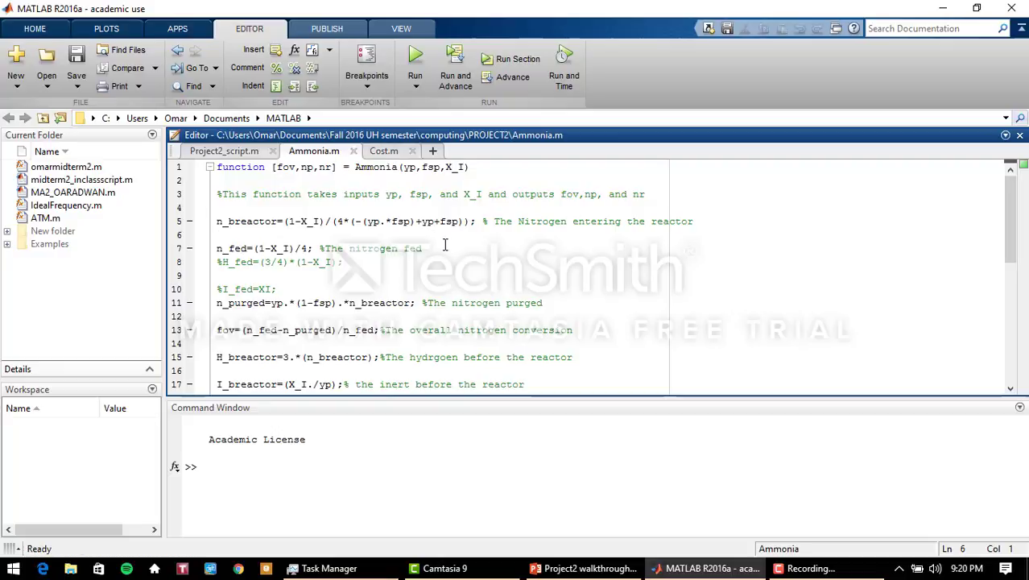
left_click(407, 239)
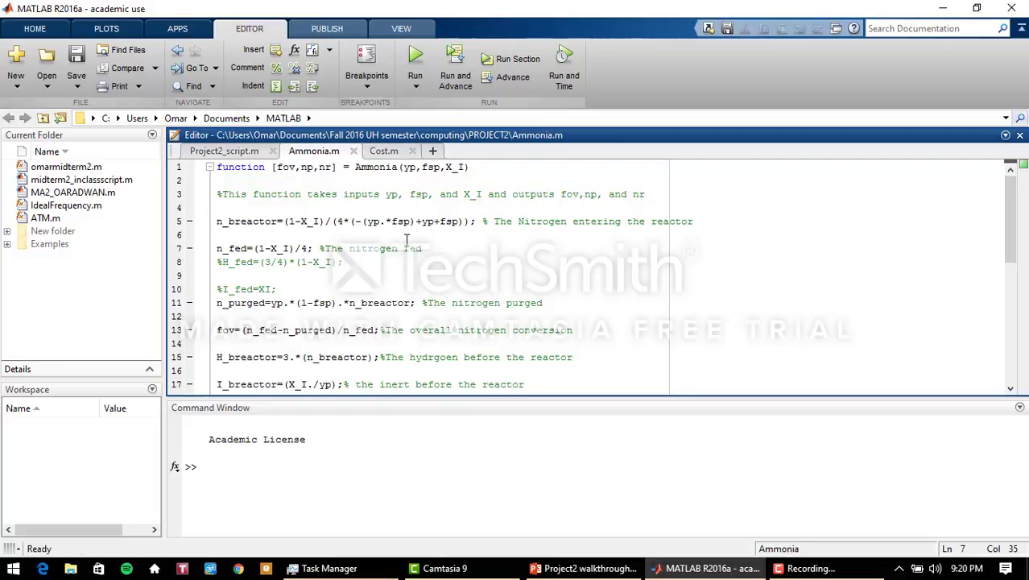
left_click(288, 166)
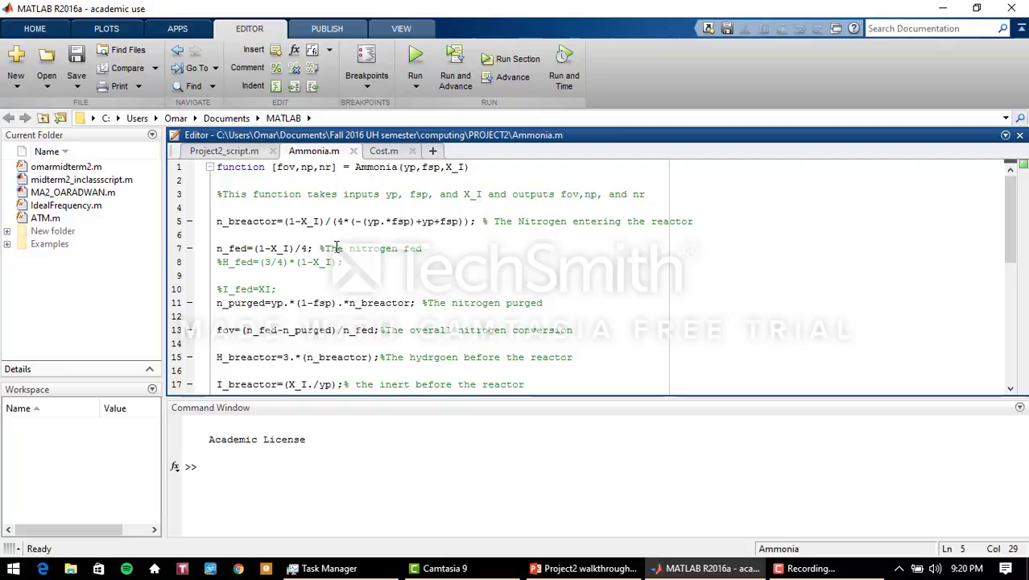
mouse_move(450, 231)
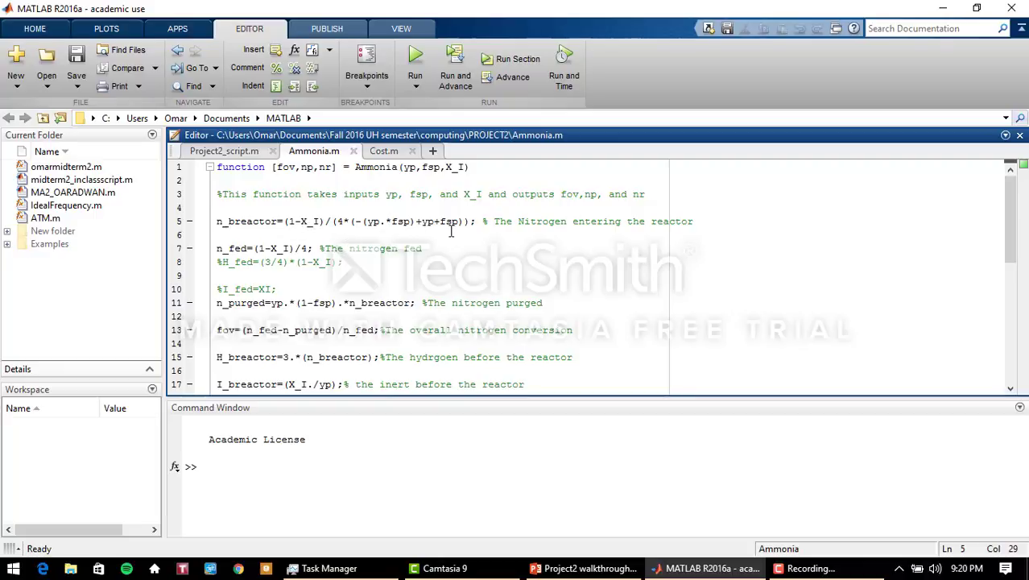
left_click(271, 261)
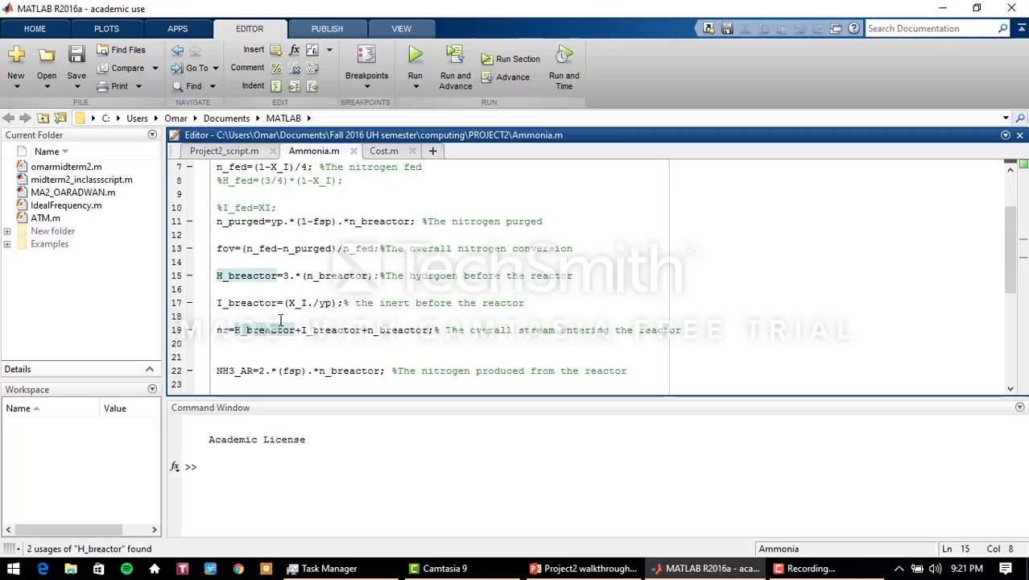
Step: Trace where H_breactor, I_breactor, n_breactor and fsp are used in the reactor equations
left_click(246, 262)
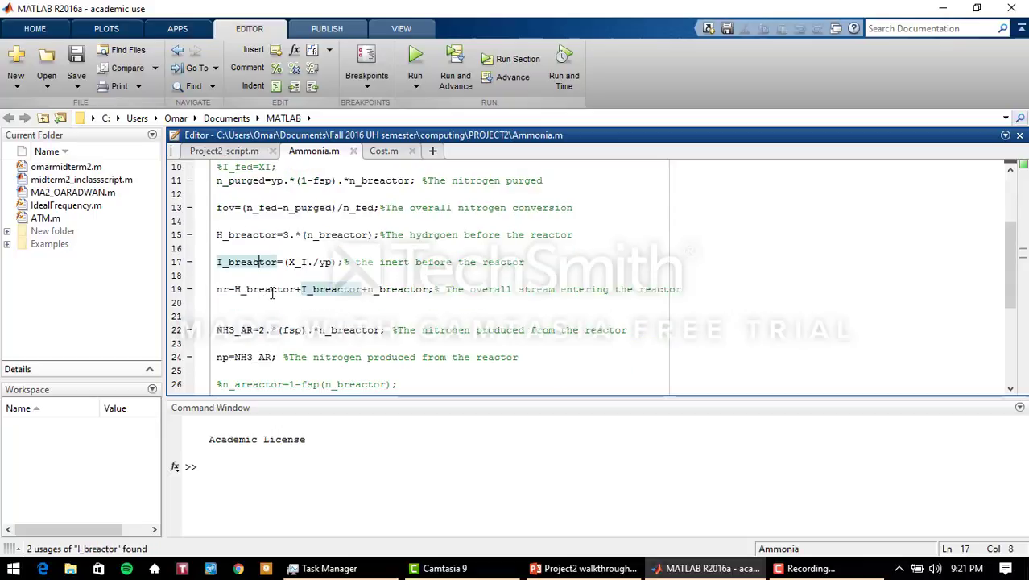
left_click(269, 289)
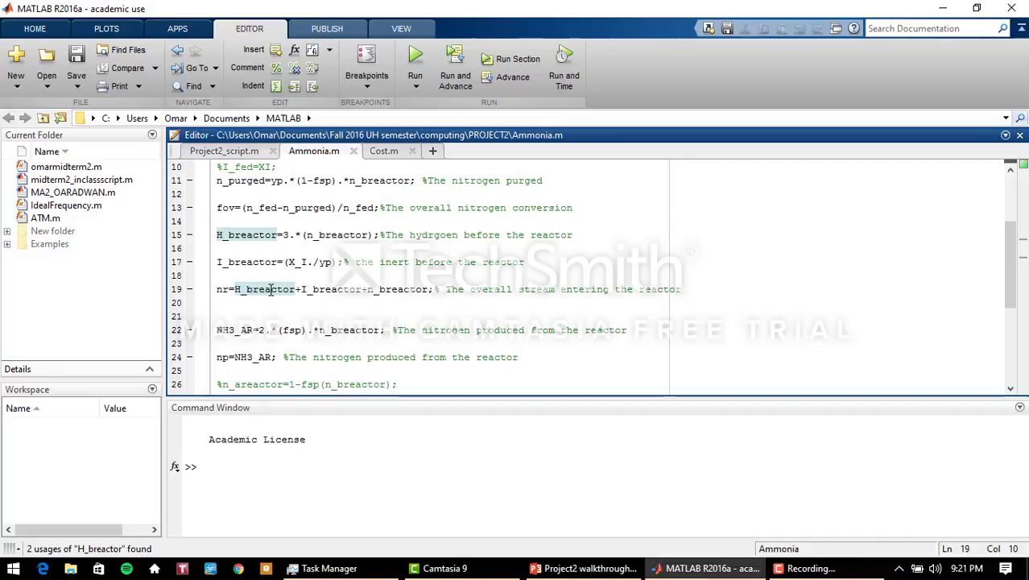
double_click(331, 288)
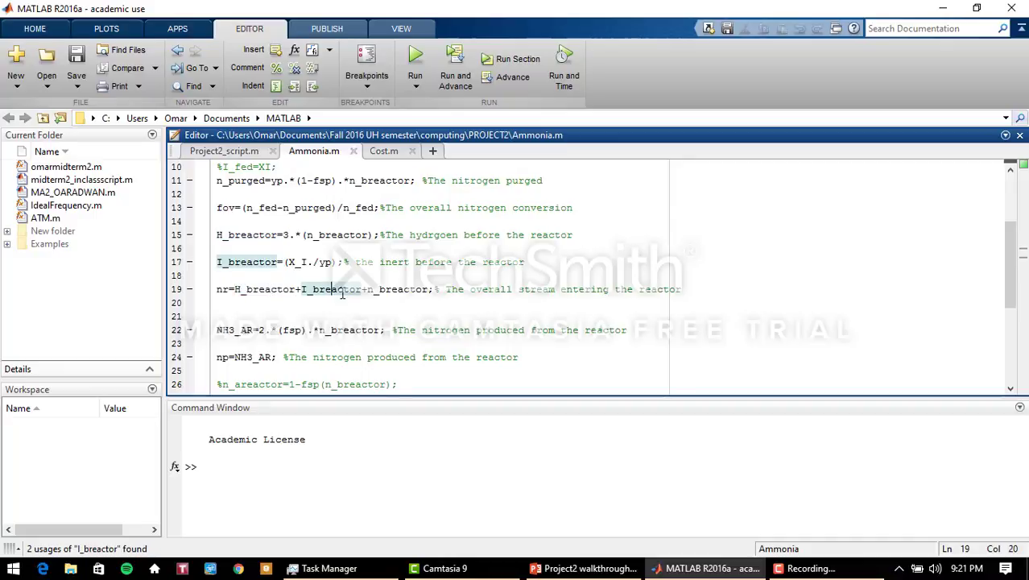
double_click(394, 289)
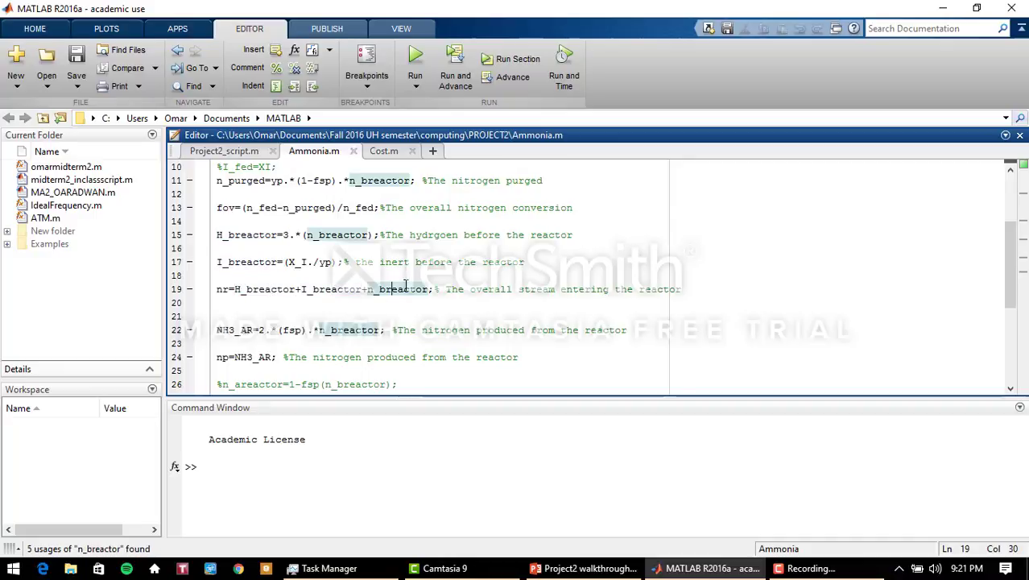
left_click(244, 357)
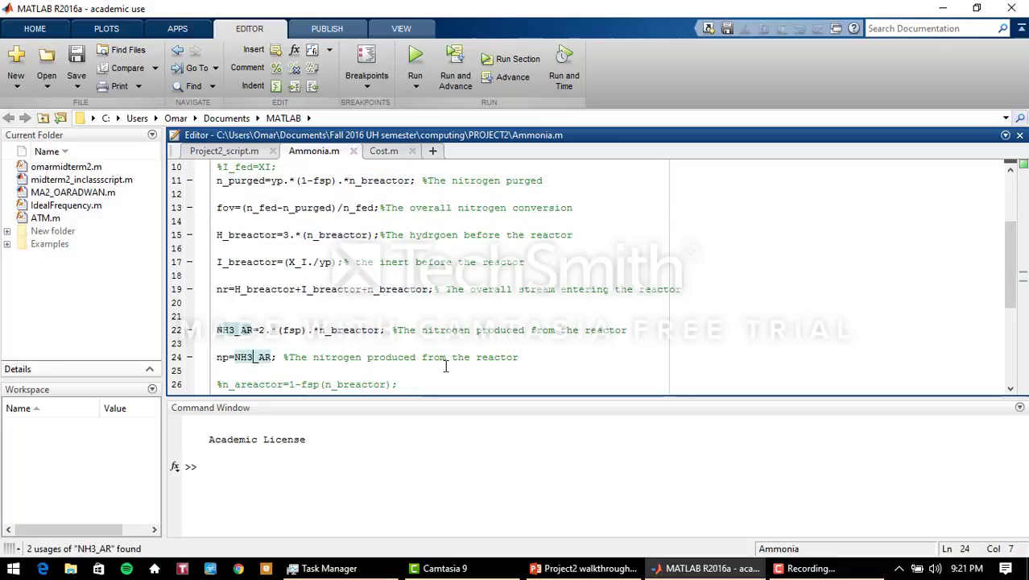
scroll("down", 3)
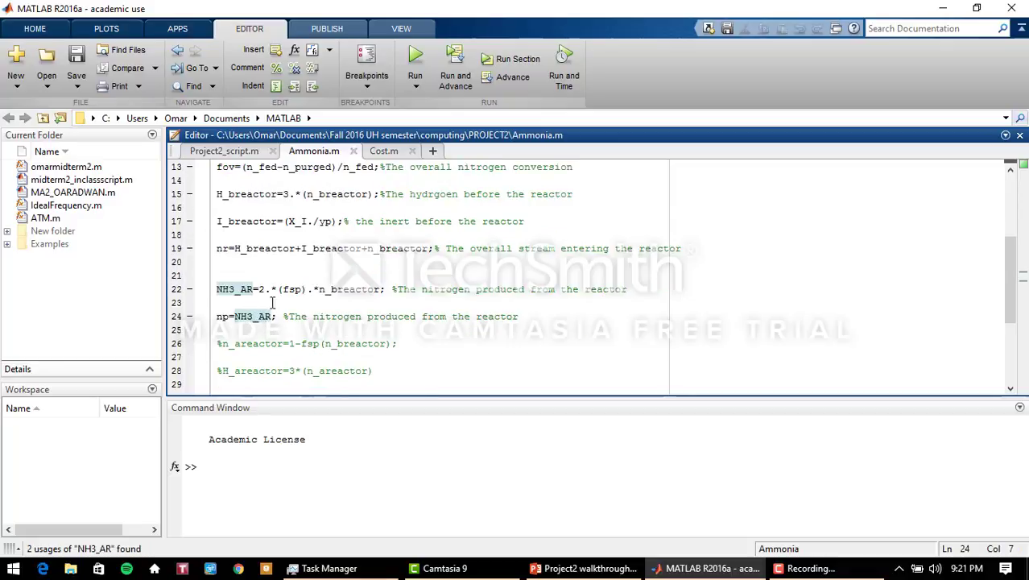
left_click(292, 289)
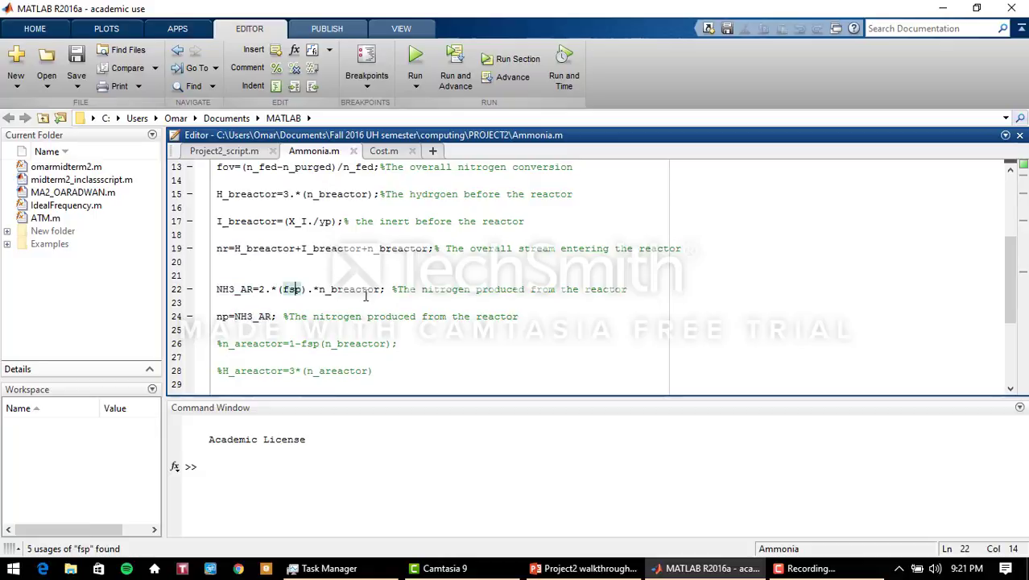
mouse_move(381, 274)
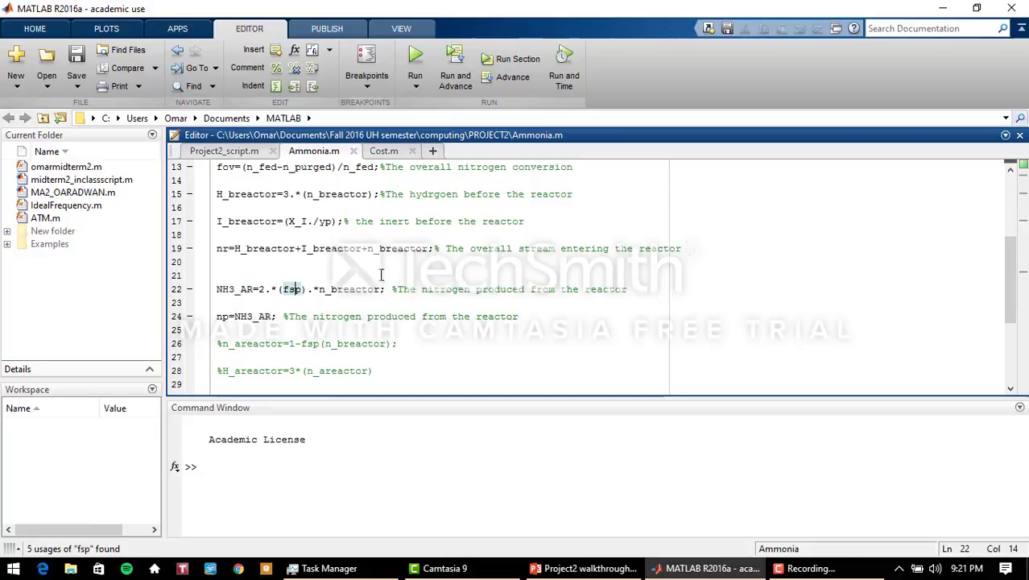
Step: Compare the equations against the mass balance flow chart slide, then return to MATLAB
left_click(583, 568)
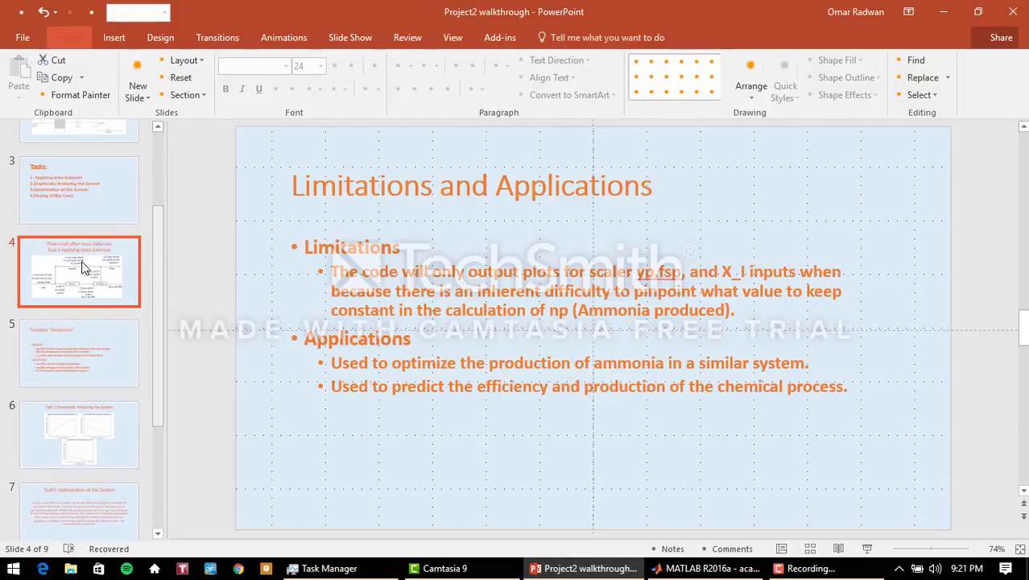
left_click(79, 271)
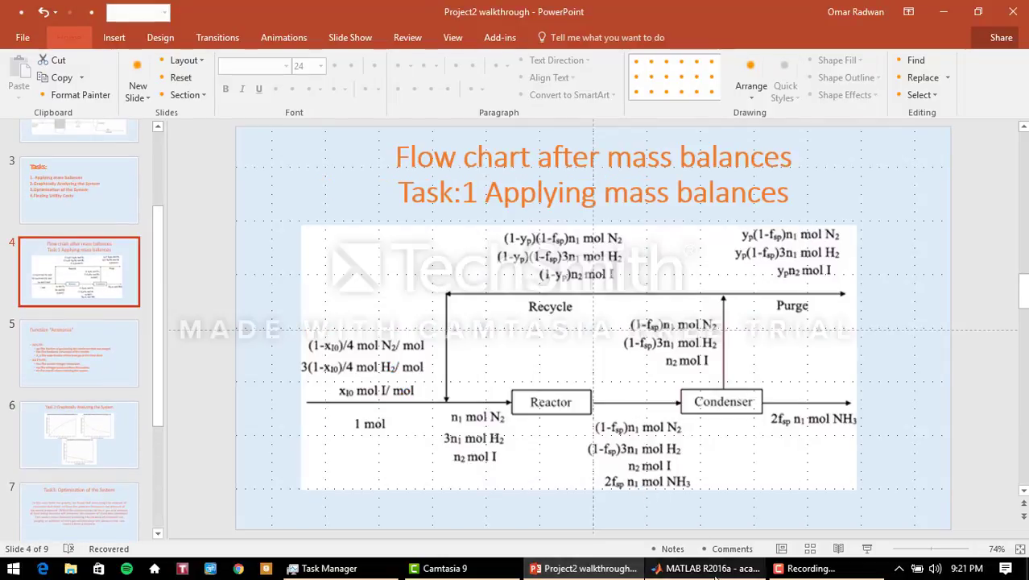
left_click(703, 568)
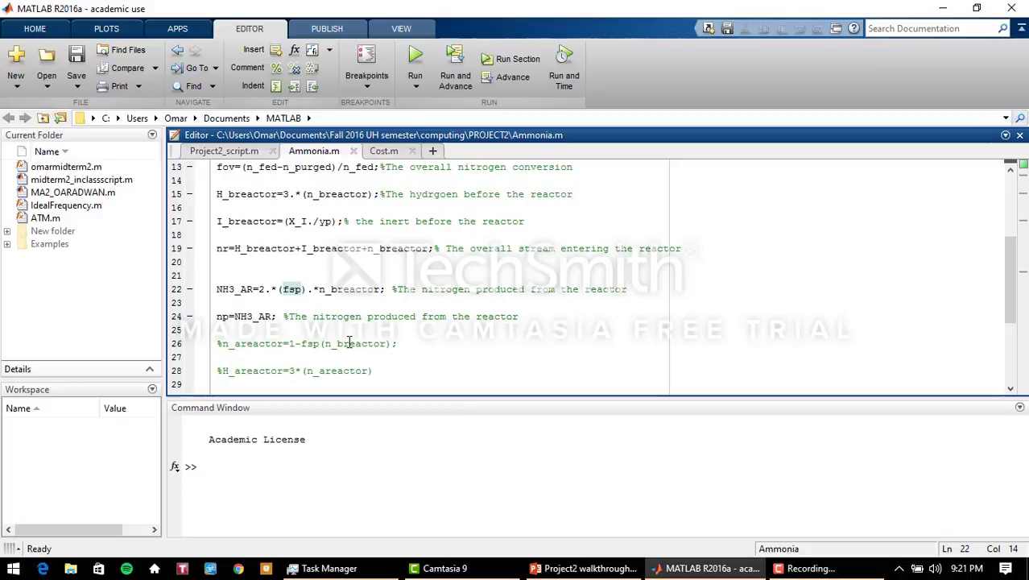
Step: Run Project2_script.m with purge fraction .2, conversion .5 and inert fraction .02
scroll("down", 3)
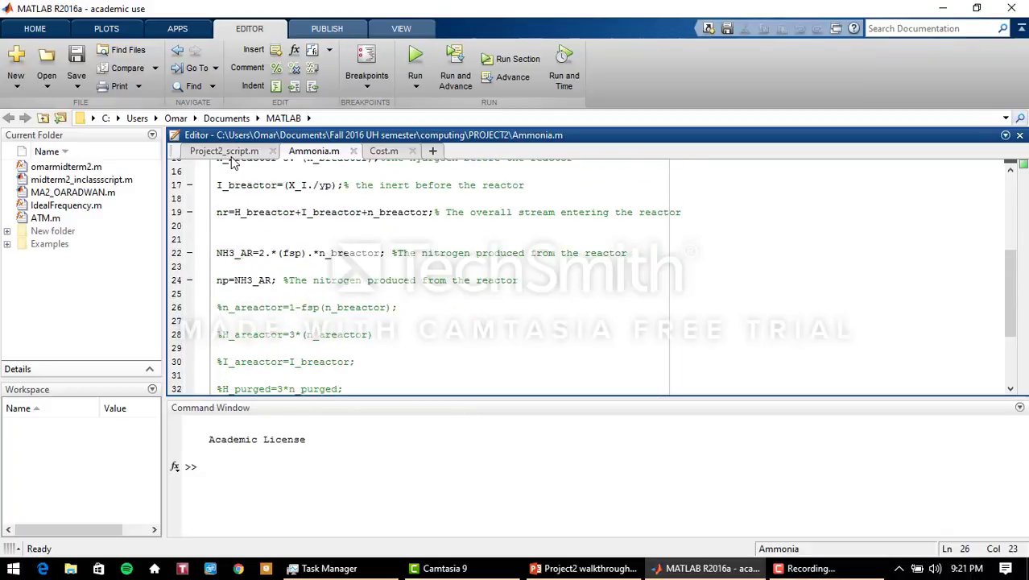
left_click(223, 150)
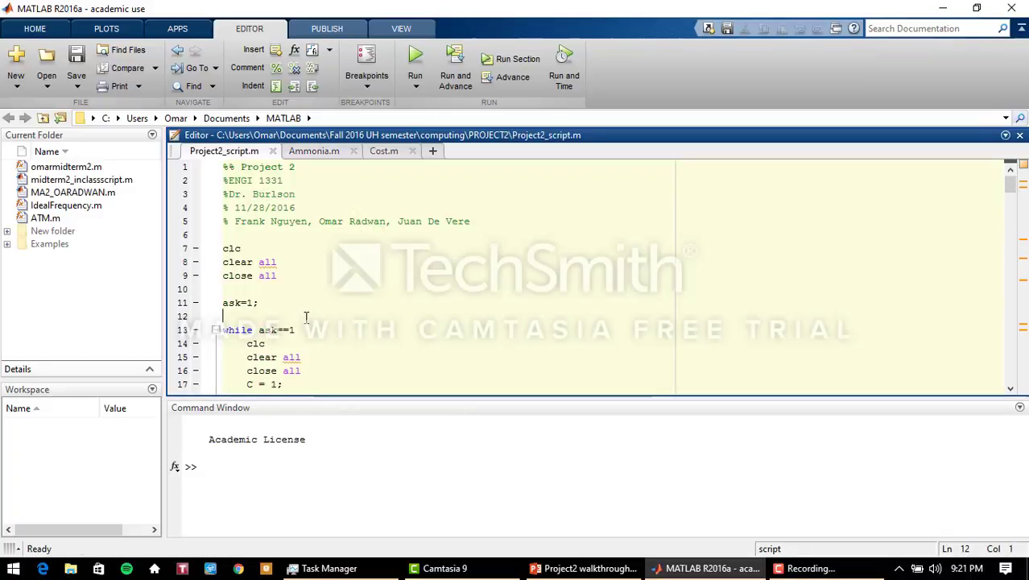
scroll("down", 3)
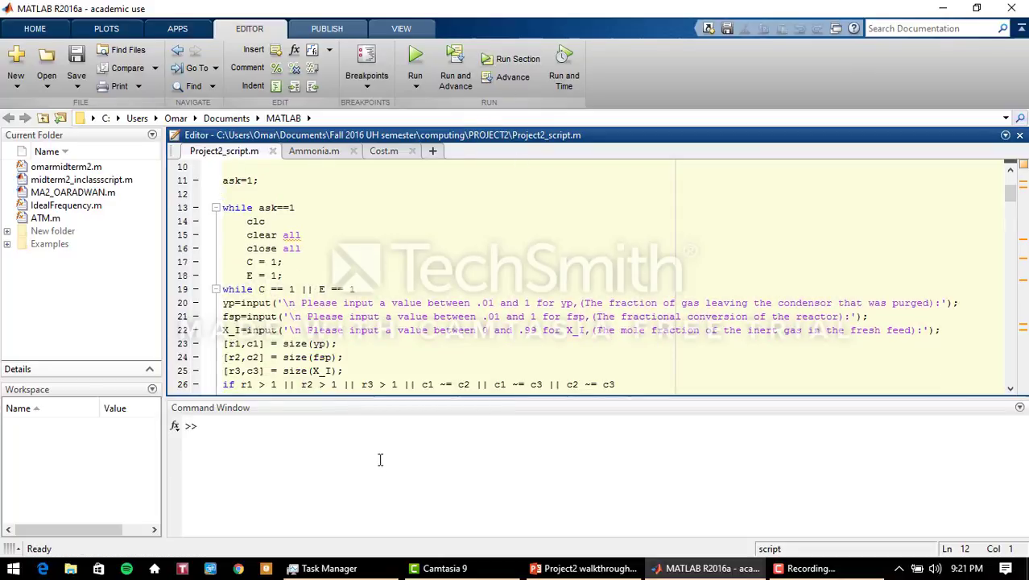
left_click(415, 58)
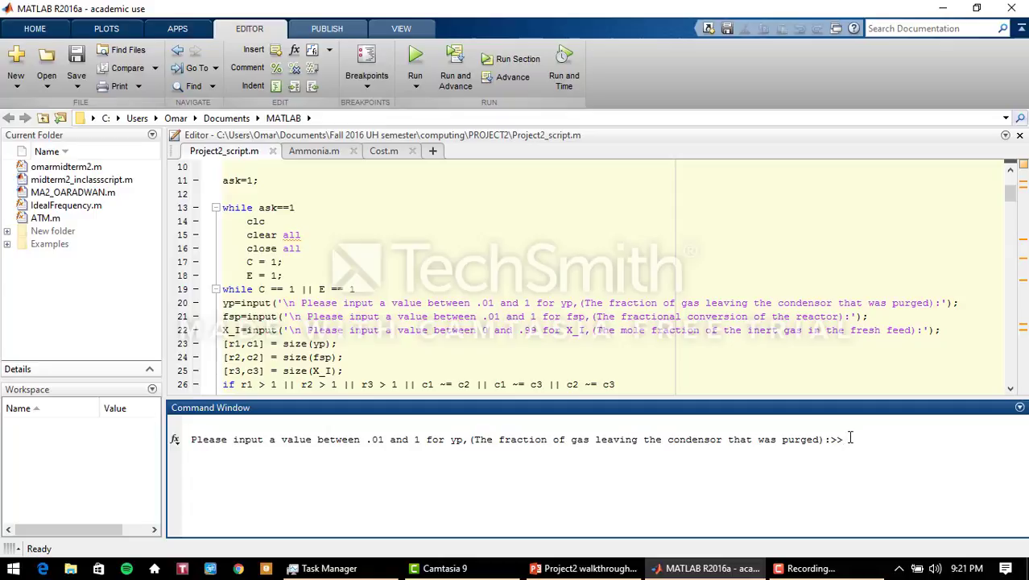
mouse_move(705, 461)
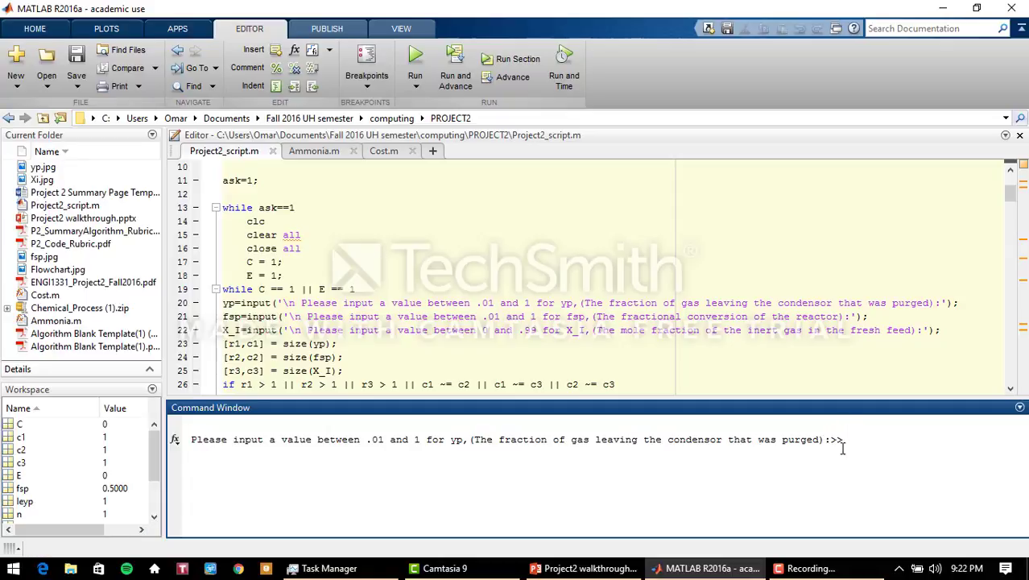
type(".")
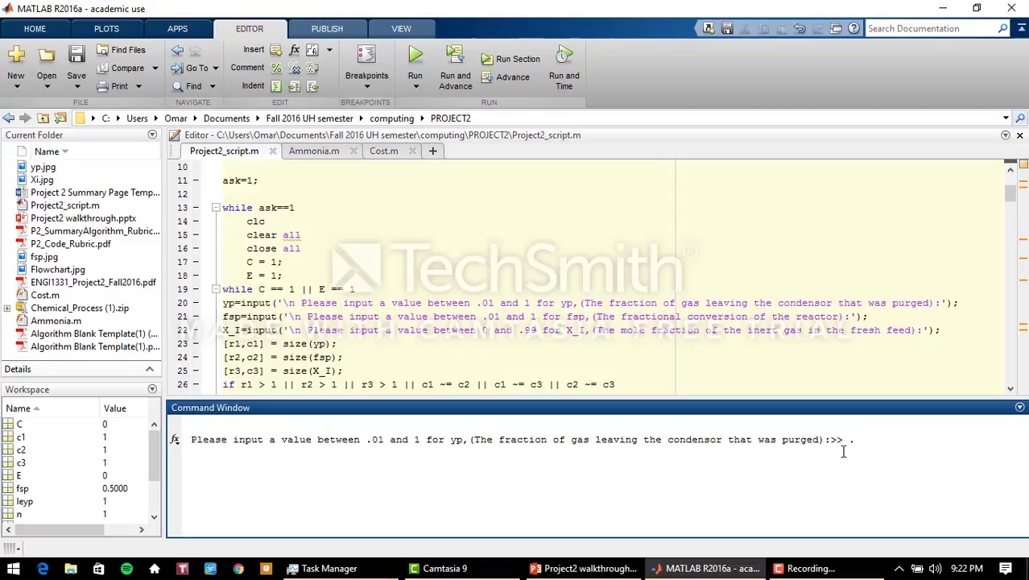
type(".2")
type(".5")
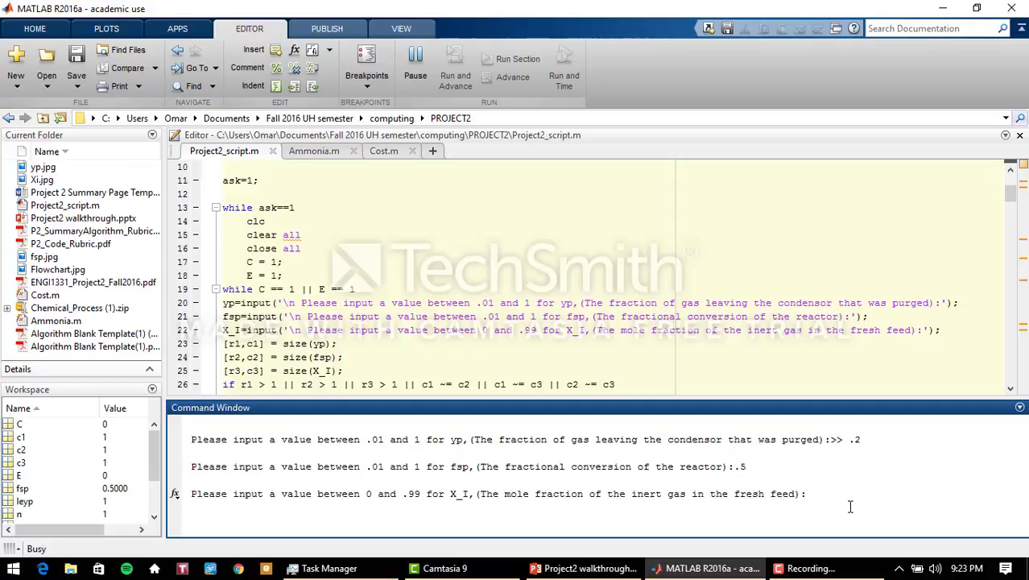
type(".02")
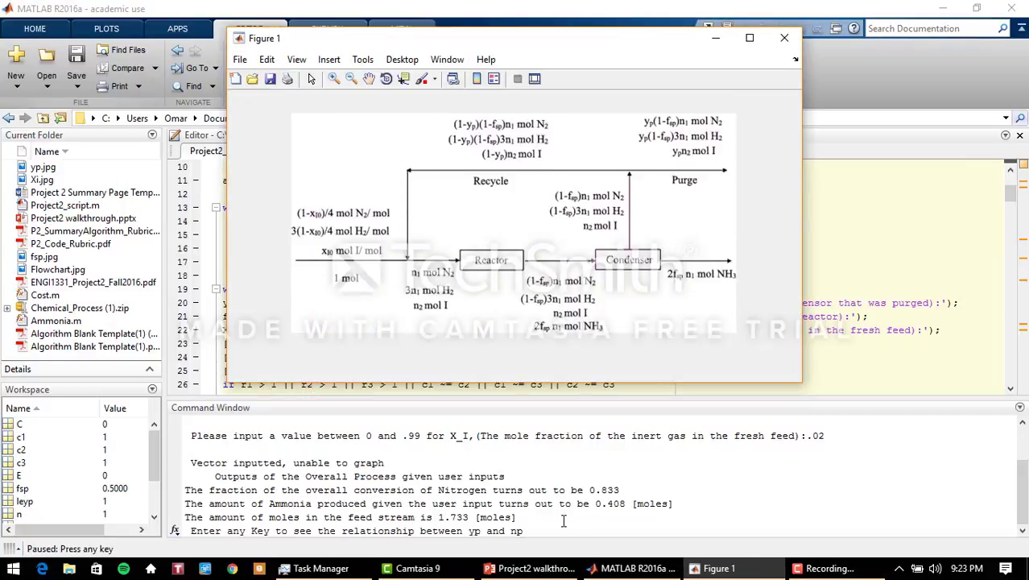
mouse_move(487, 239)
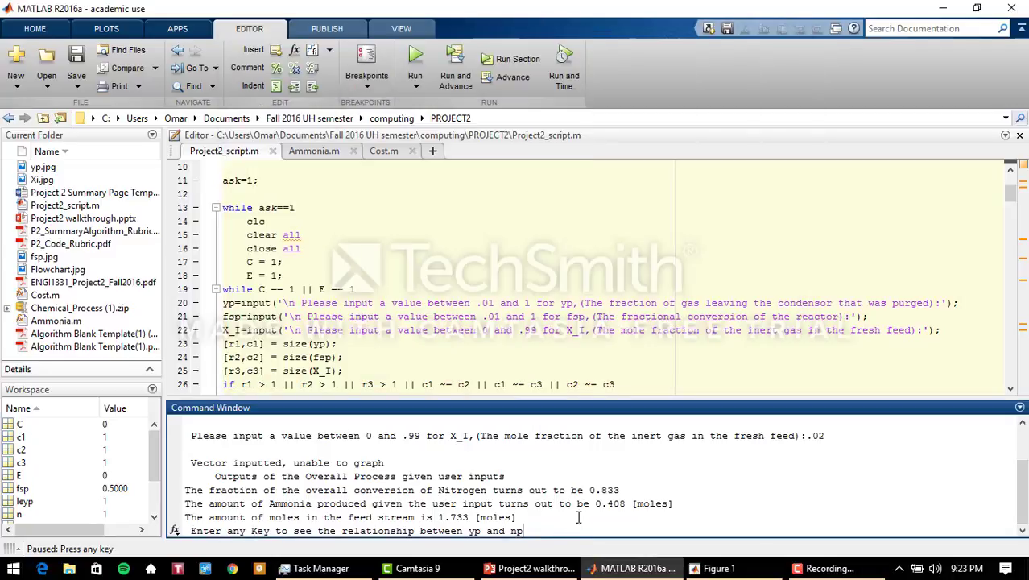
Step: Step through the yp, fsp and inert gas versus ammonia production graphs
left_click(712, 568)
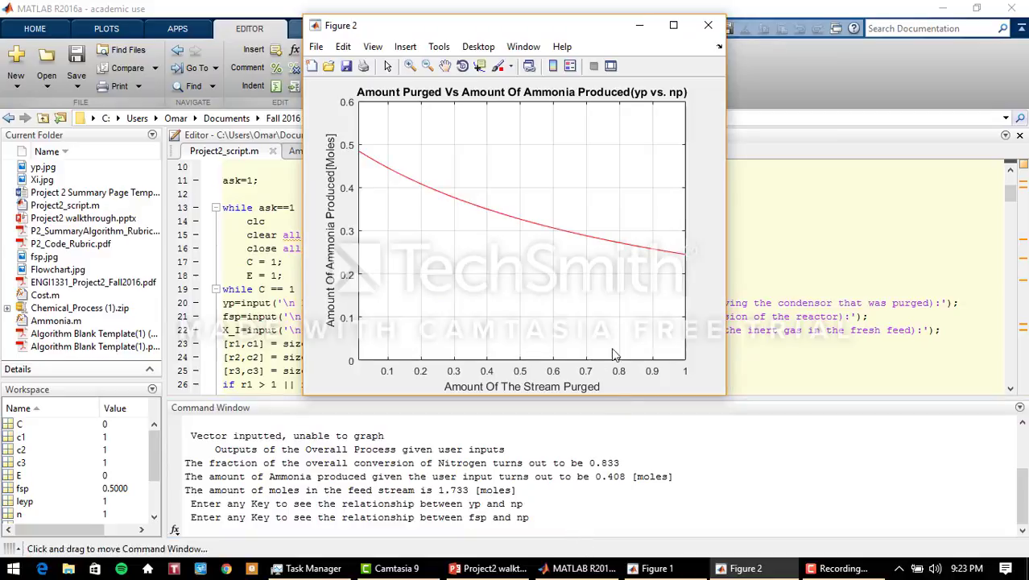
left_click(574, 507)
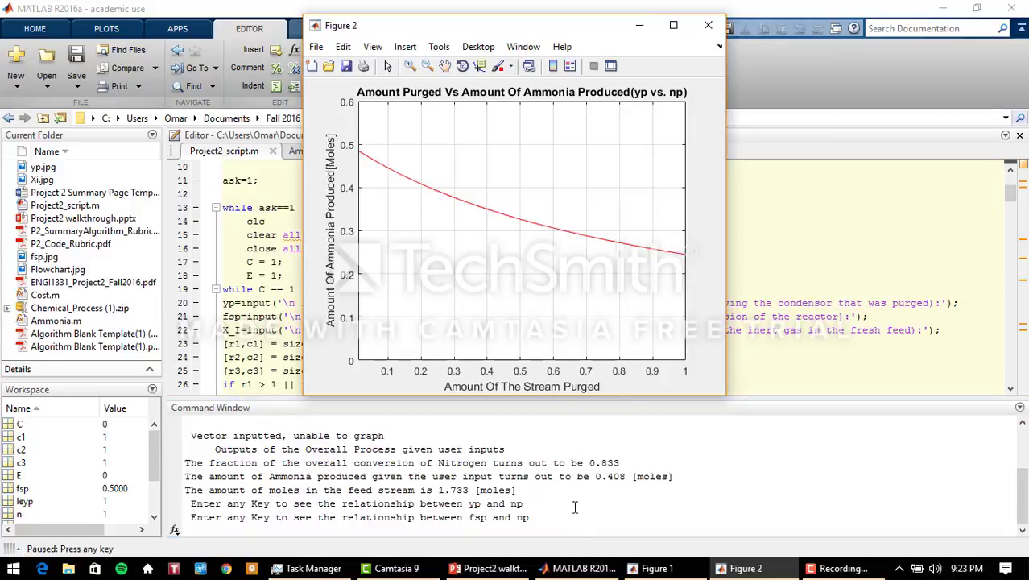
left_click(707, 25)
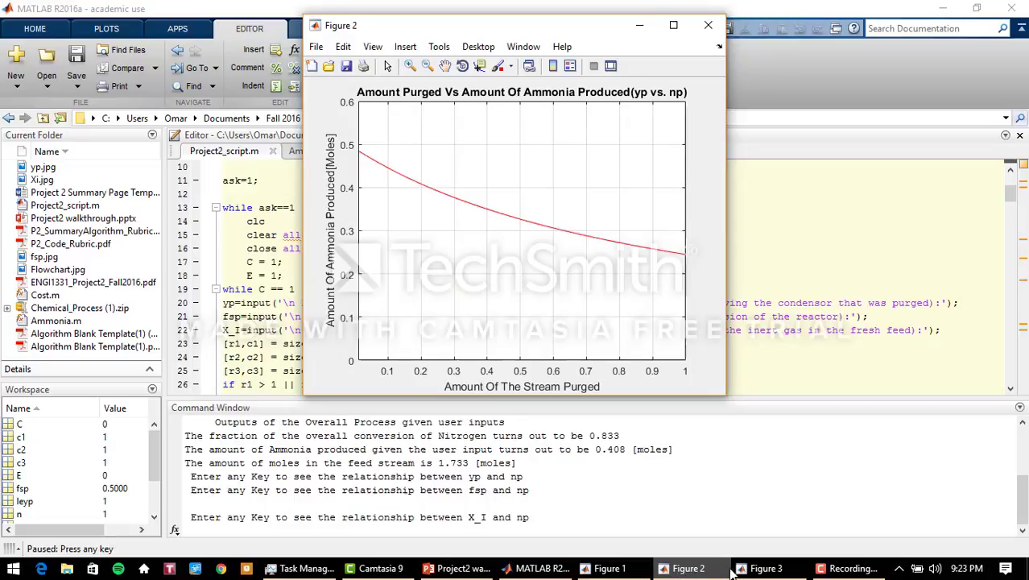
left_click(764, 567)
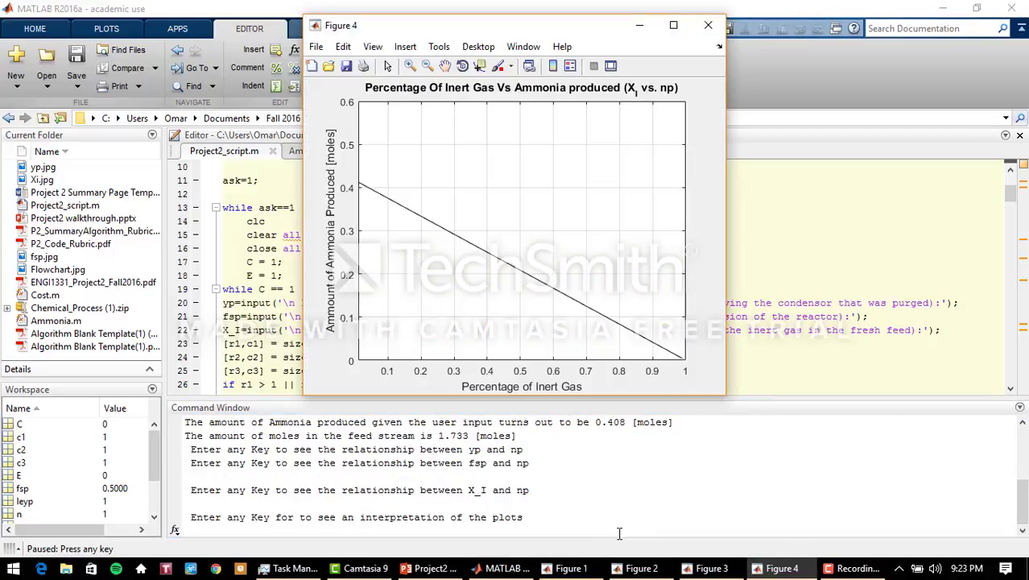
mouse_move(567, 228)
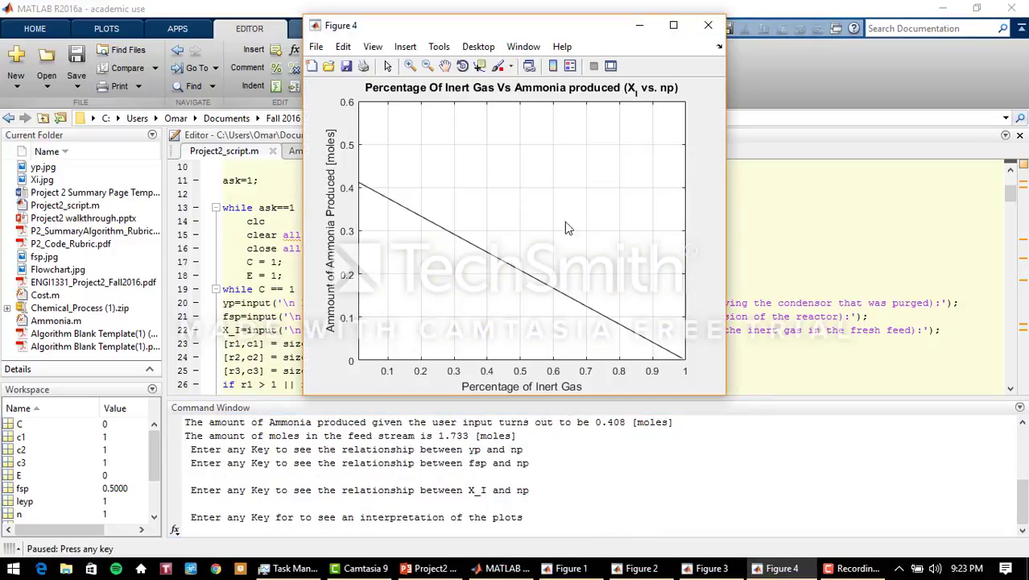
left_click(708, 25)
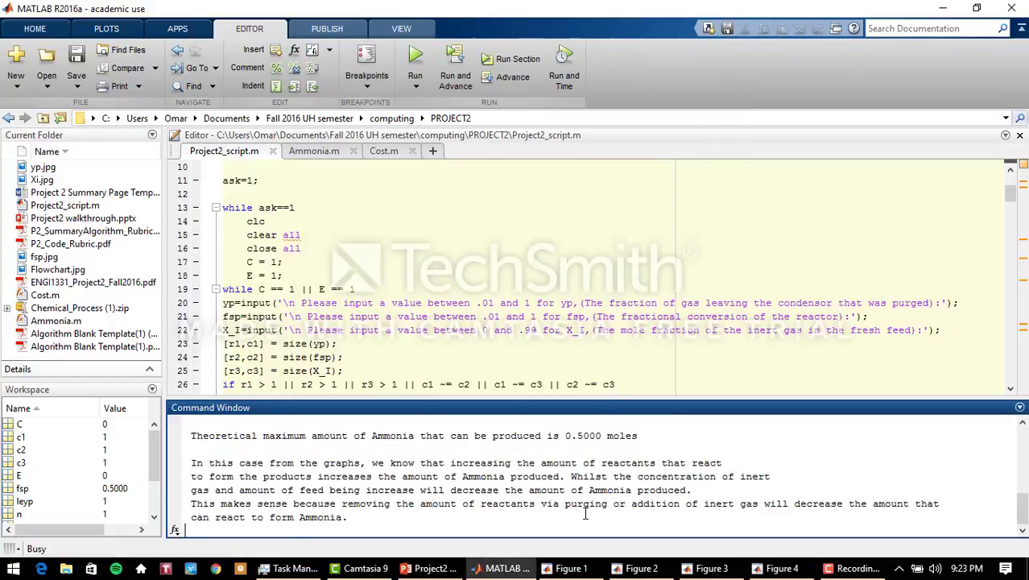
Step: Continue past the plot interpretation and answer Yes to repeat the script
left_click(415, 58)
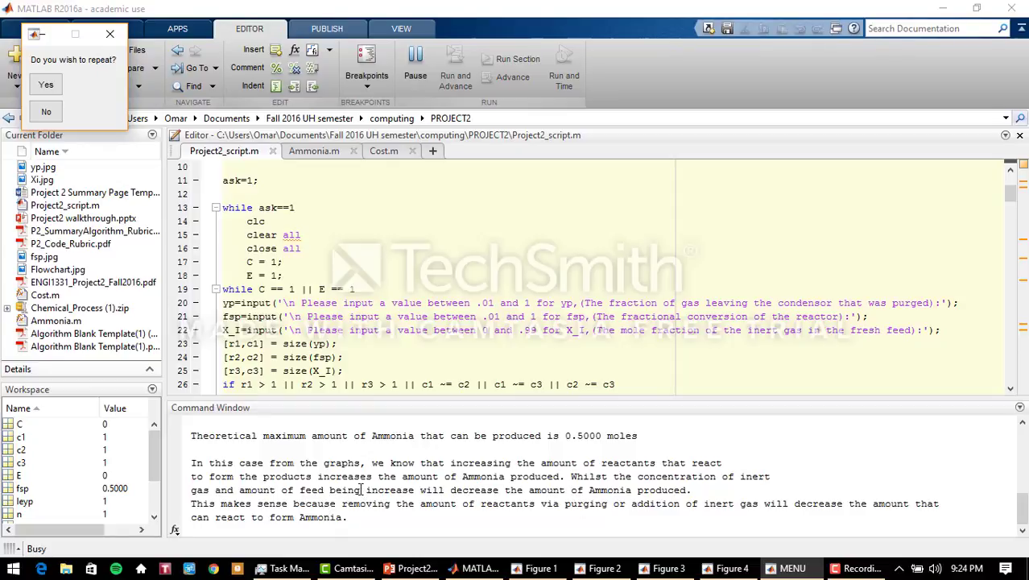
mouse_move(537, 494)
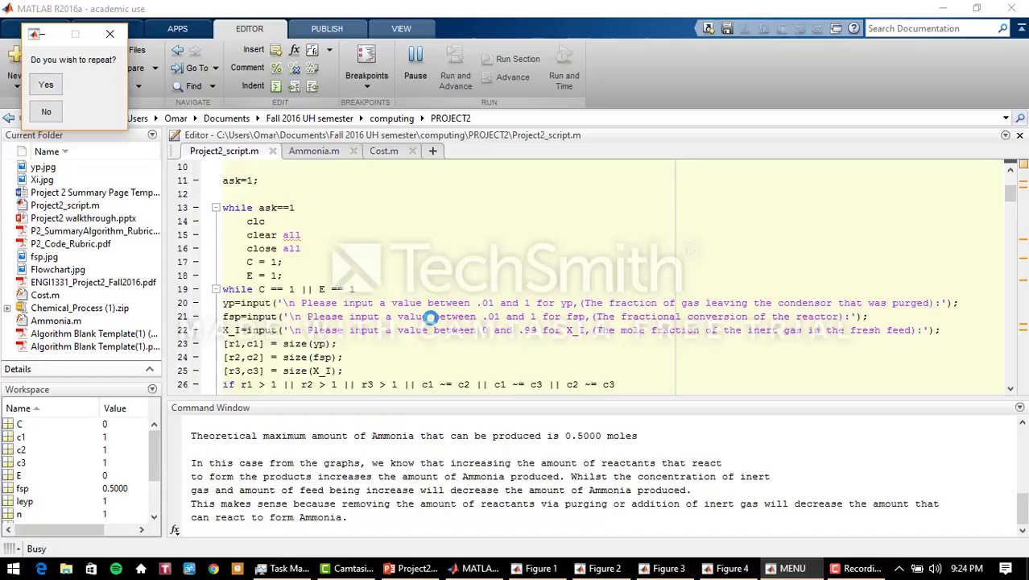
mouse_move(46, 85)
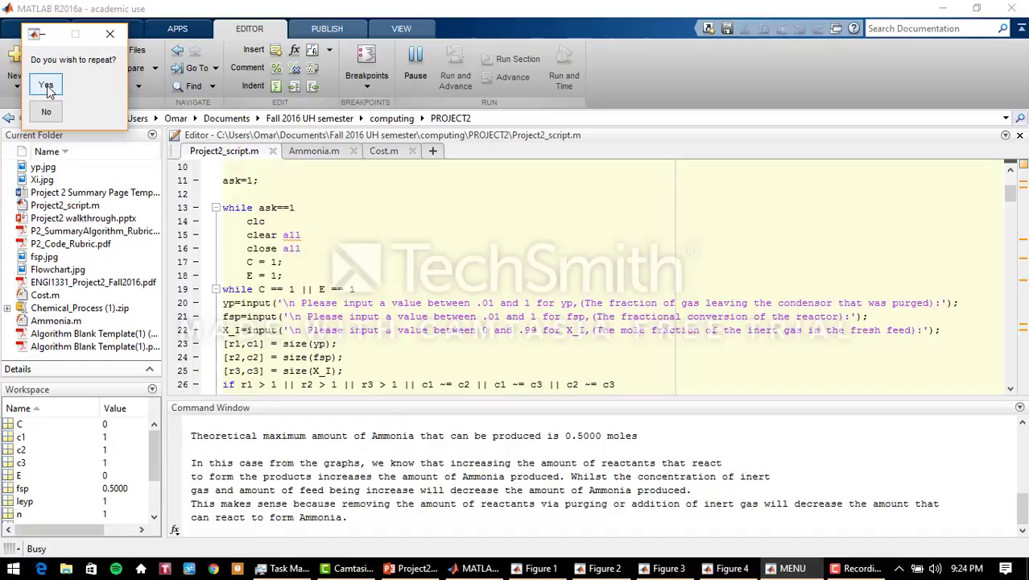
left_click(46, 85)
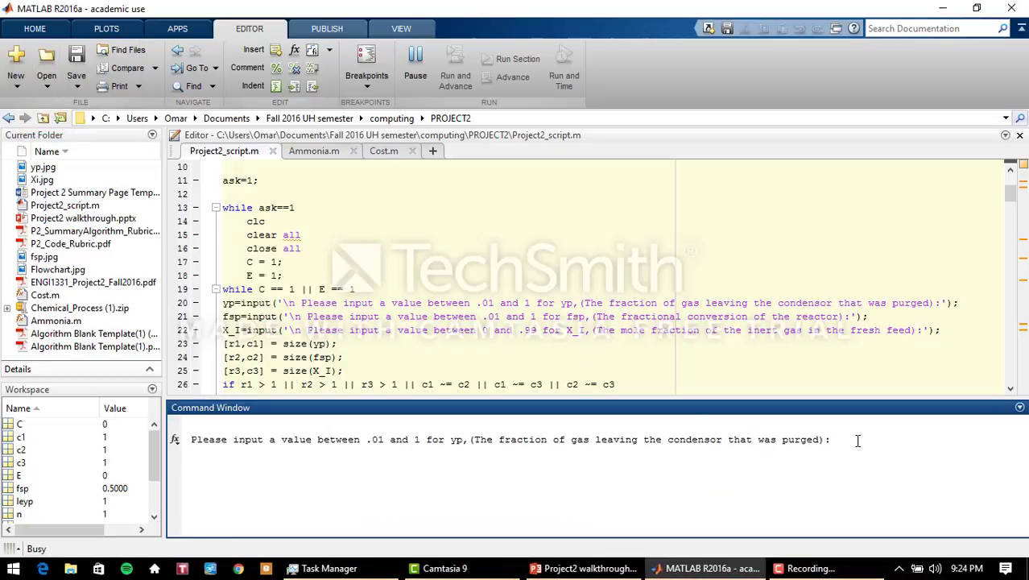
mouse_move(886, 429)
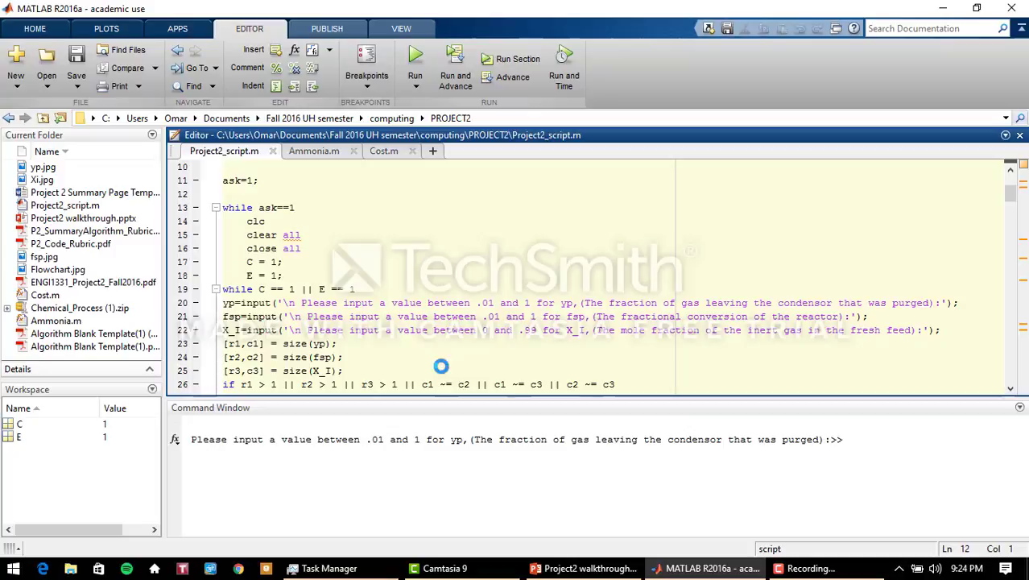
scroll("down", 3)
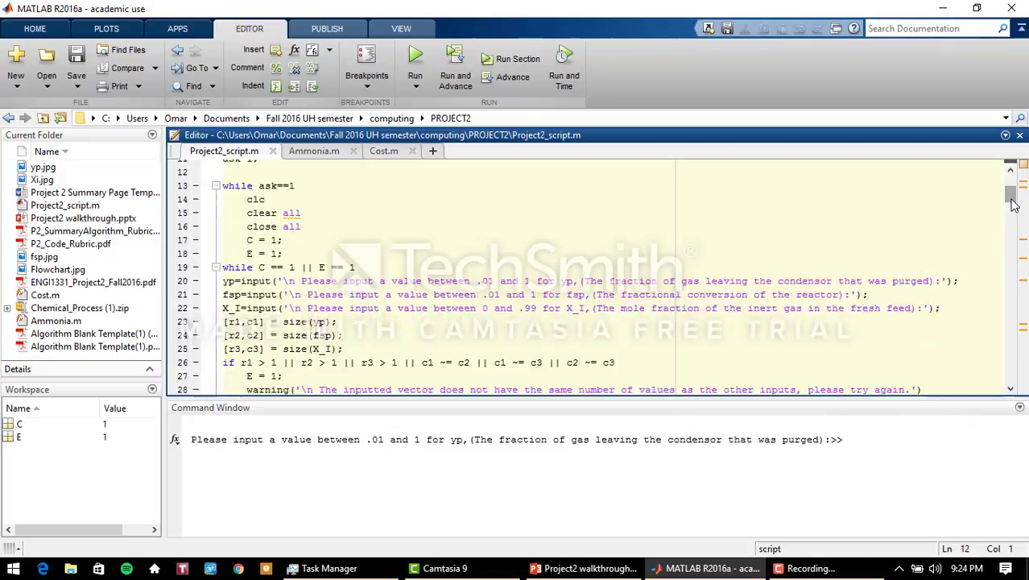
scroll("down", 3)
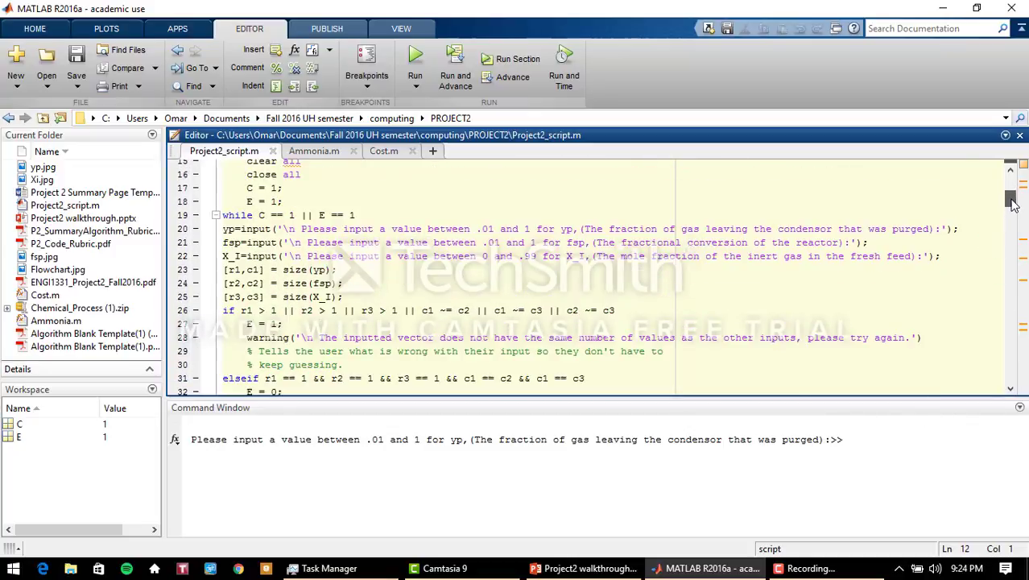
scroll("down", 3)
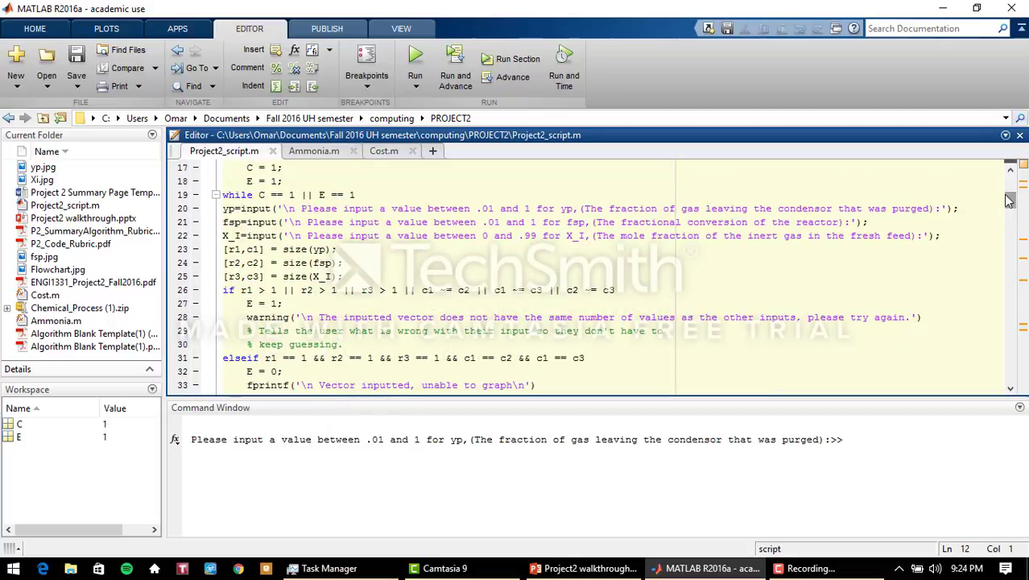
scroll("down", 3)
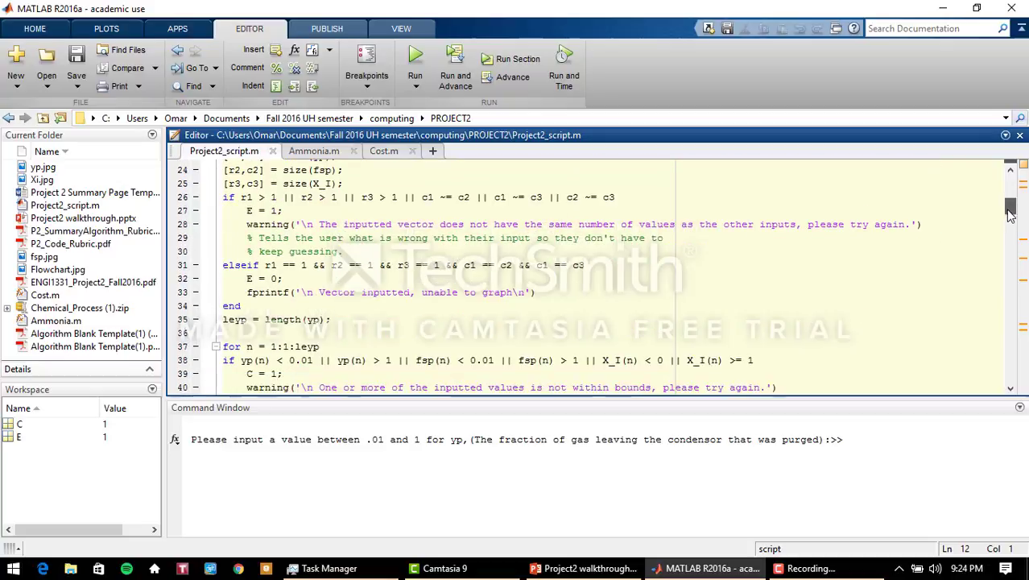
scroll("down", 3)
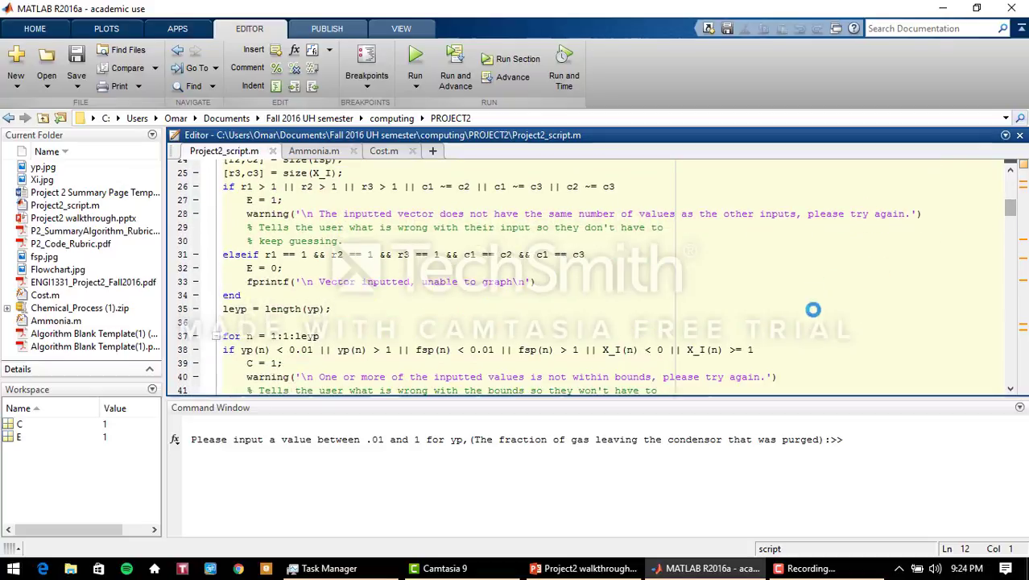
mouse_move(823, 402)
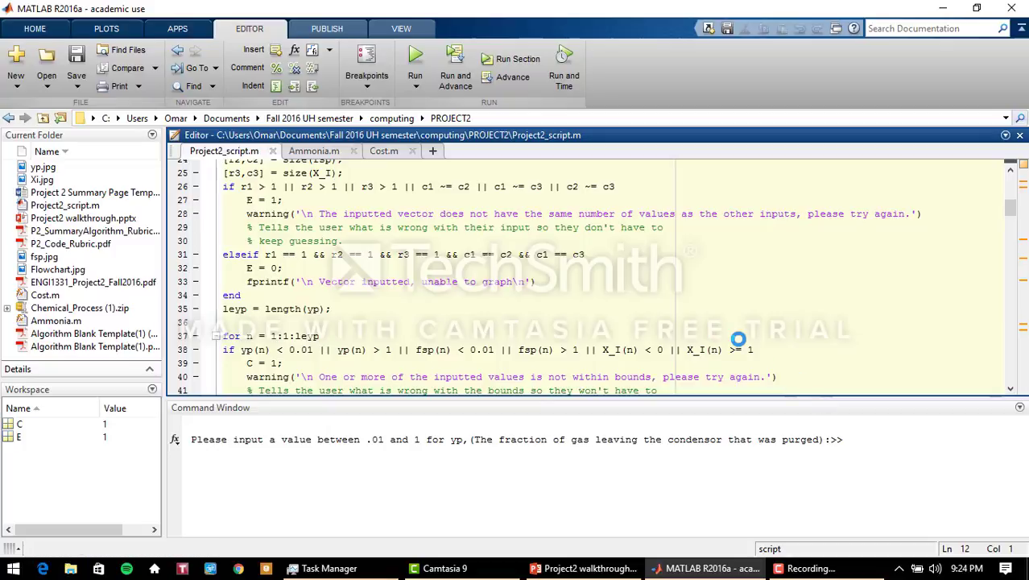
mouse_move(833, 334)
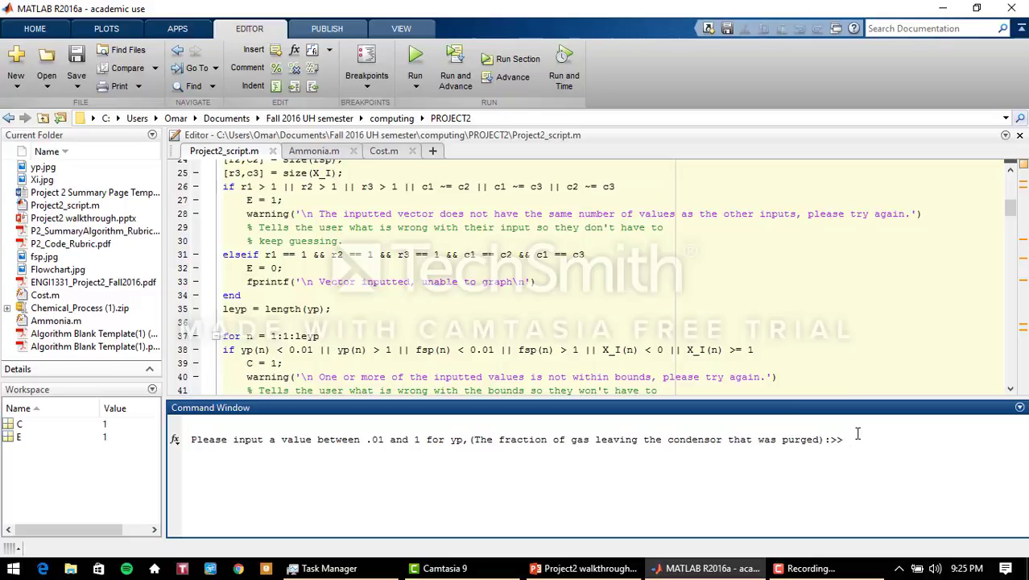
left_click(848, 438)
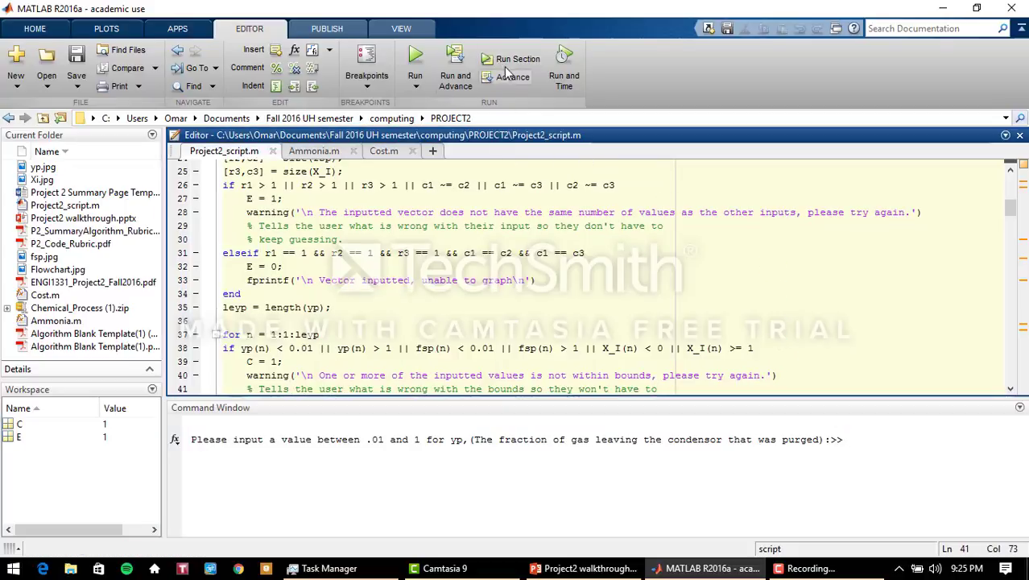
mouse_move(795, 201)
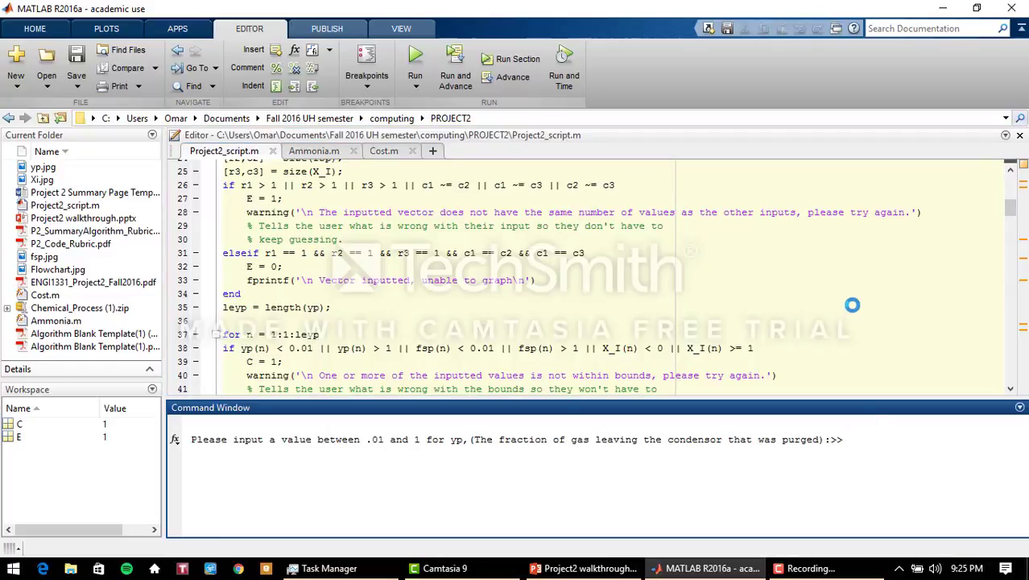
Step: Enter -1, .5 and -1 at the yp, fsp and X_I prompts to trigger the bounds warning
left_click(656, 388)
type("-1")
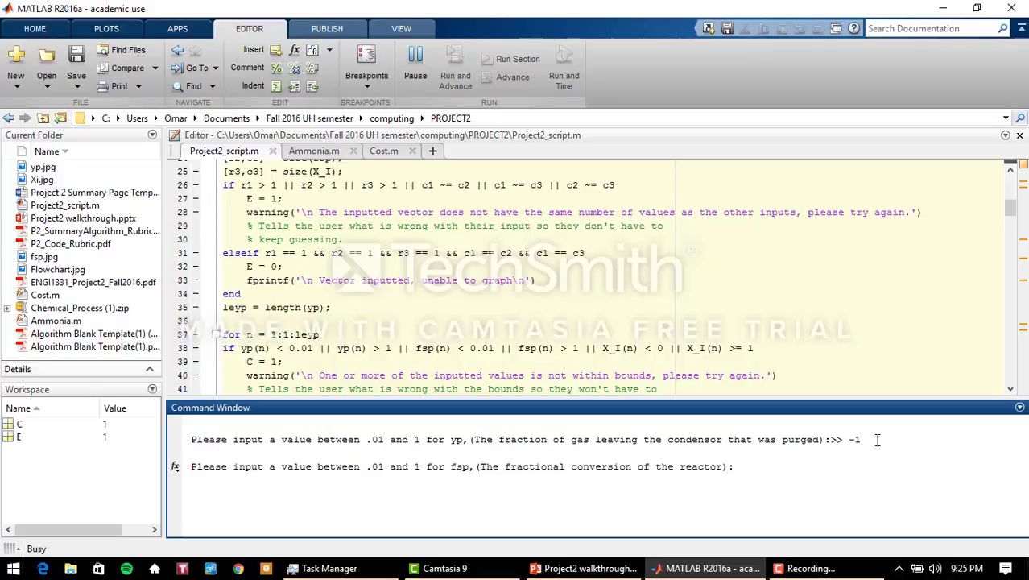
type(".5")
type("-1")
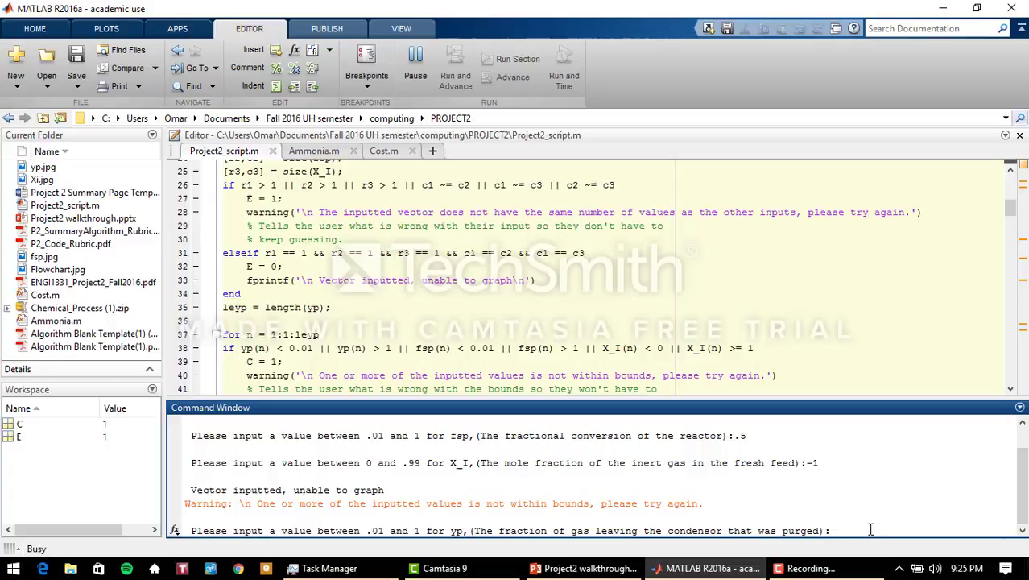
mouse_move(849, 521)
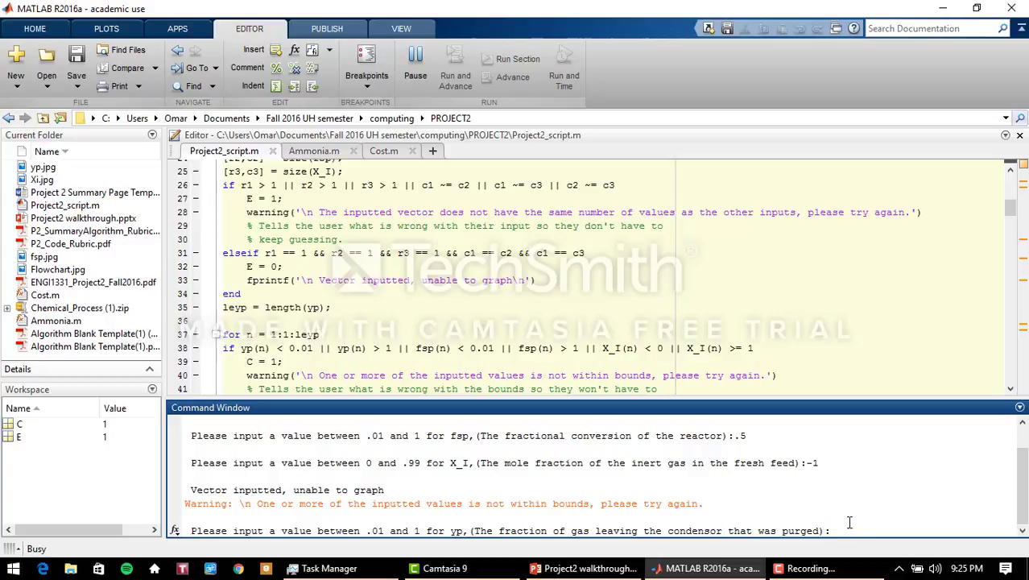
mouse_move(846, 522)
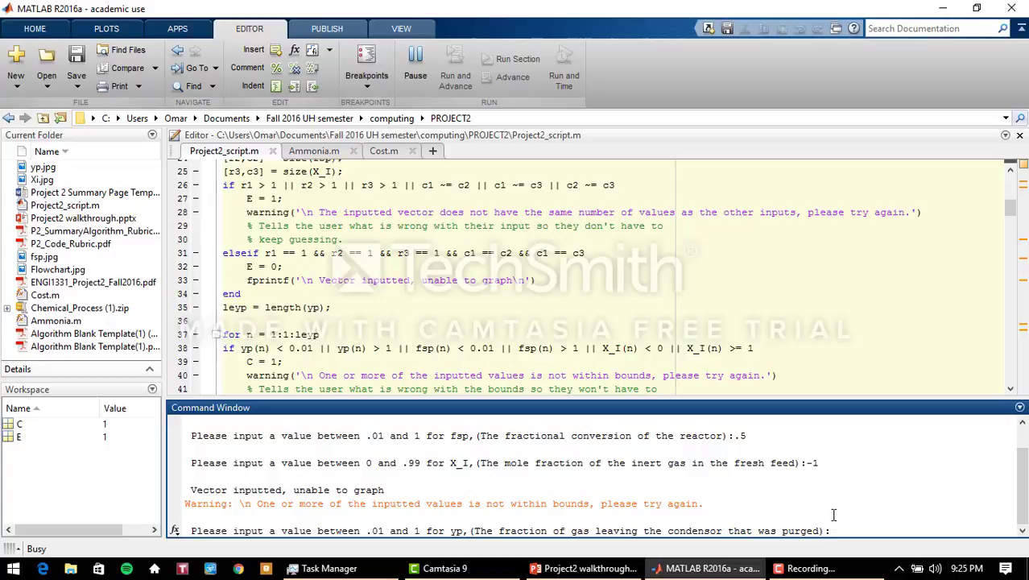
mouse_move(777, 500)
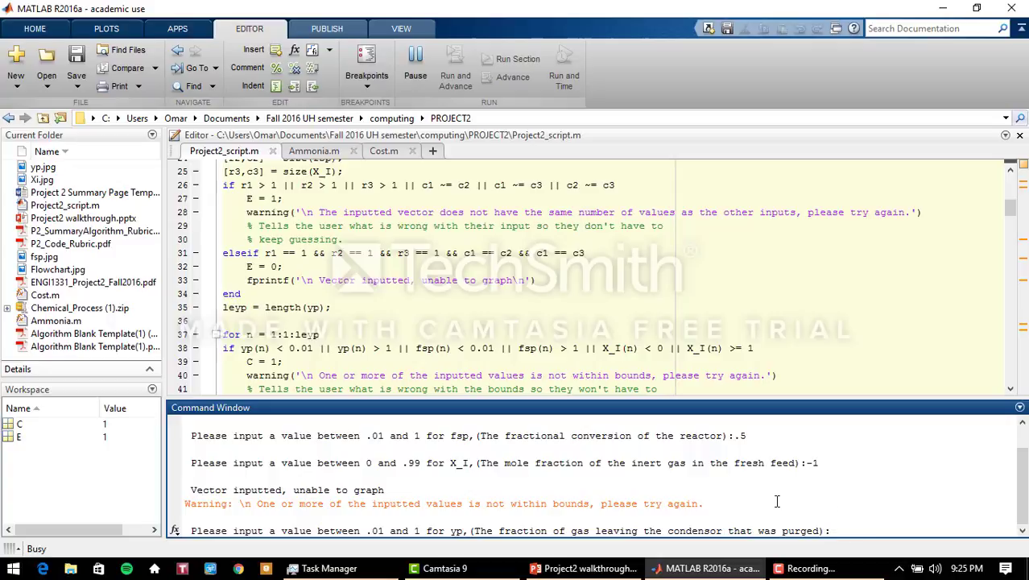
mouse_move(837, 521)
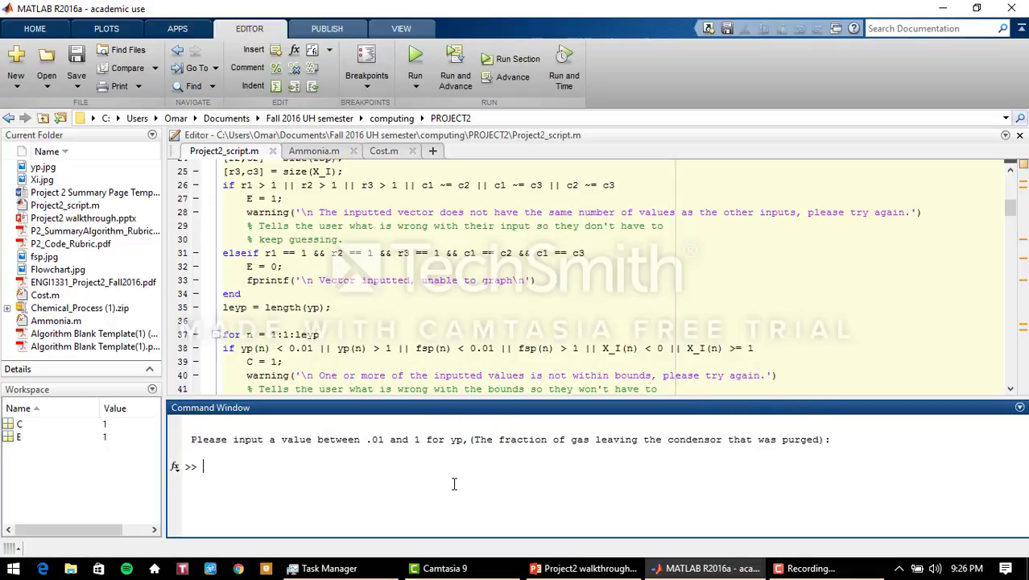
Step: Scroll down to the %% Cost Script section, then bring up Cost.m's condenser calculations
scroll("down", 3)
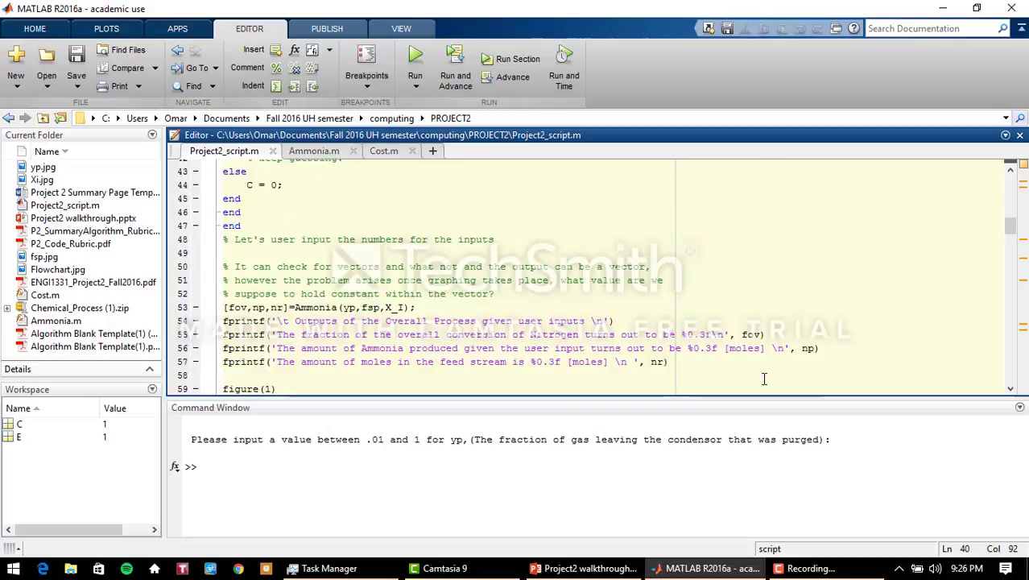
scroll("down", 3)
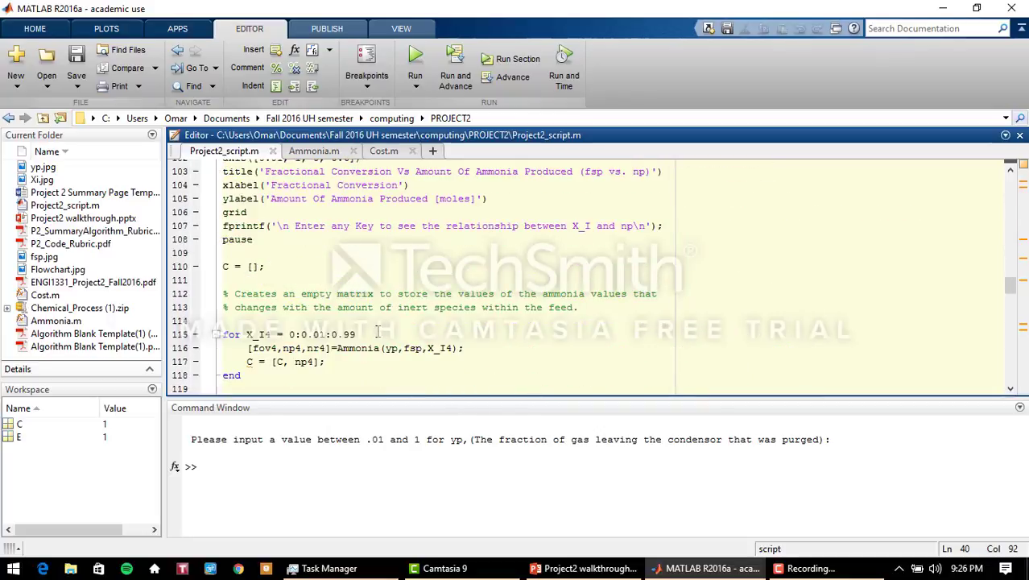
scroll("up", 3)
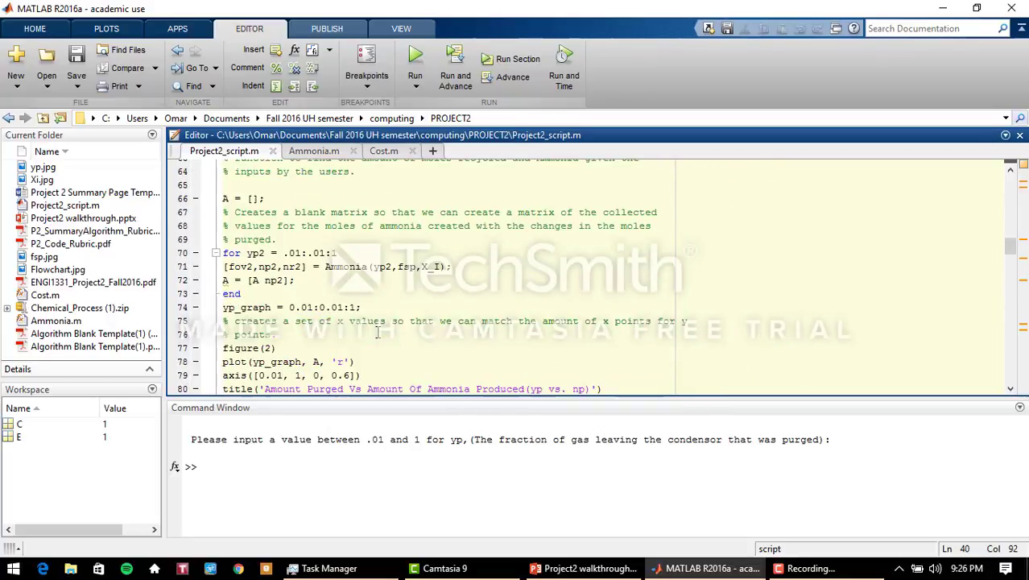
scroll("down", 3)
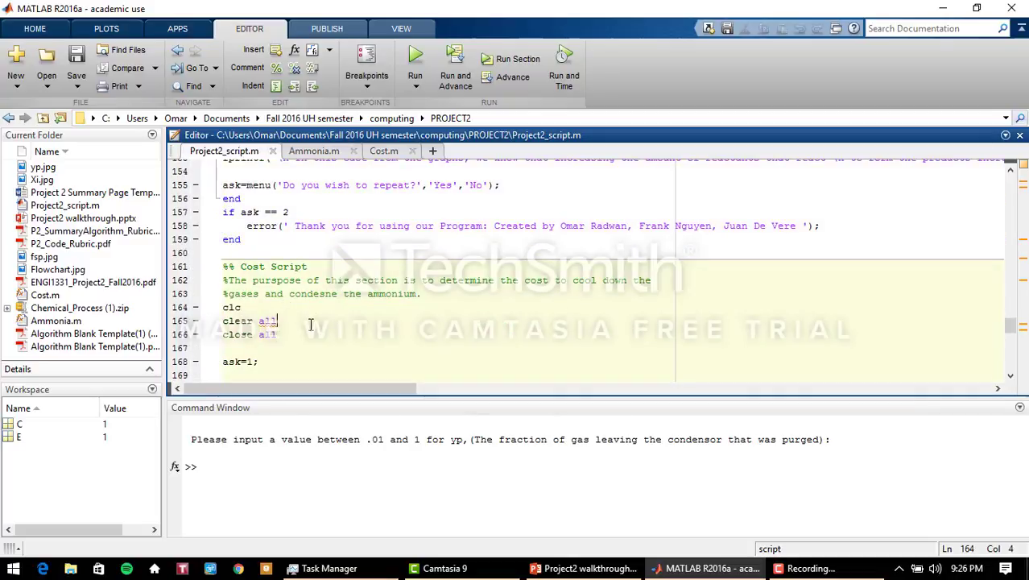
scroll("down", 3)
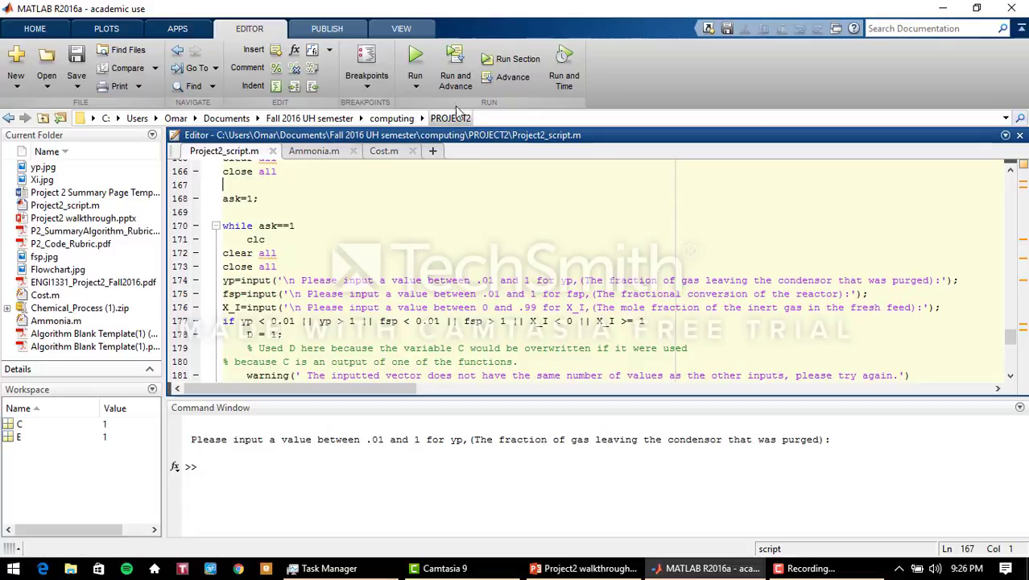
left_click(384, 151)
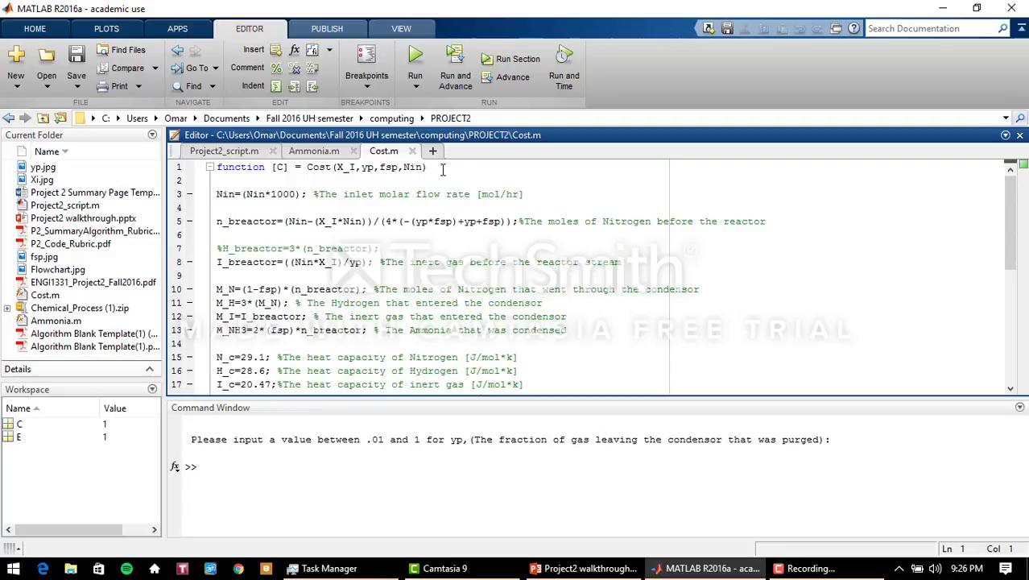
mouse_move(314, 151)
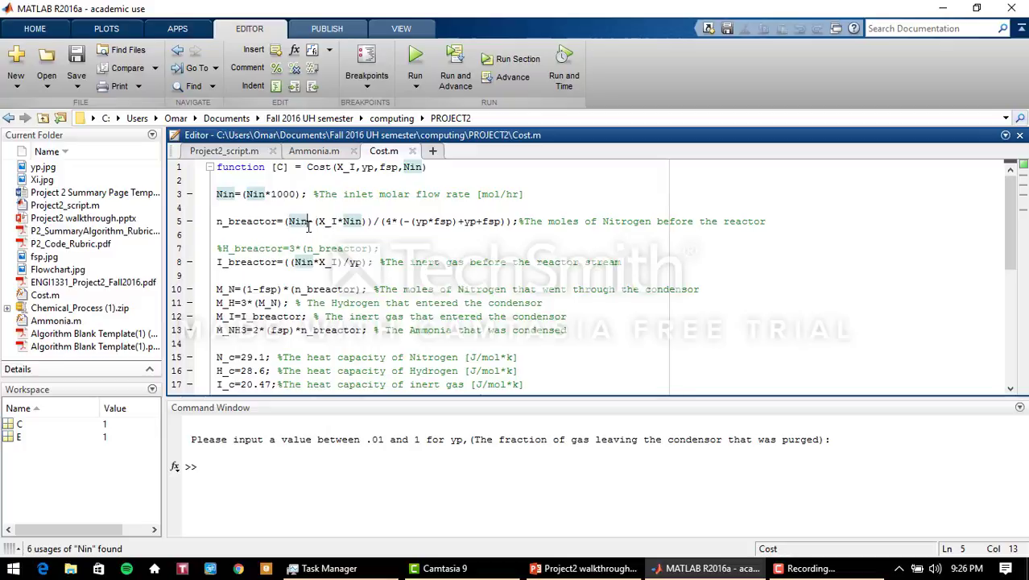
Step: Highlight the Nin usages in Cost.m, then return to Project2_script.m's input lines
left_click(292, 220)
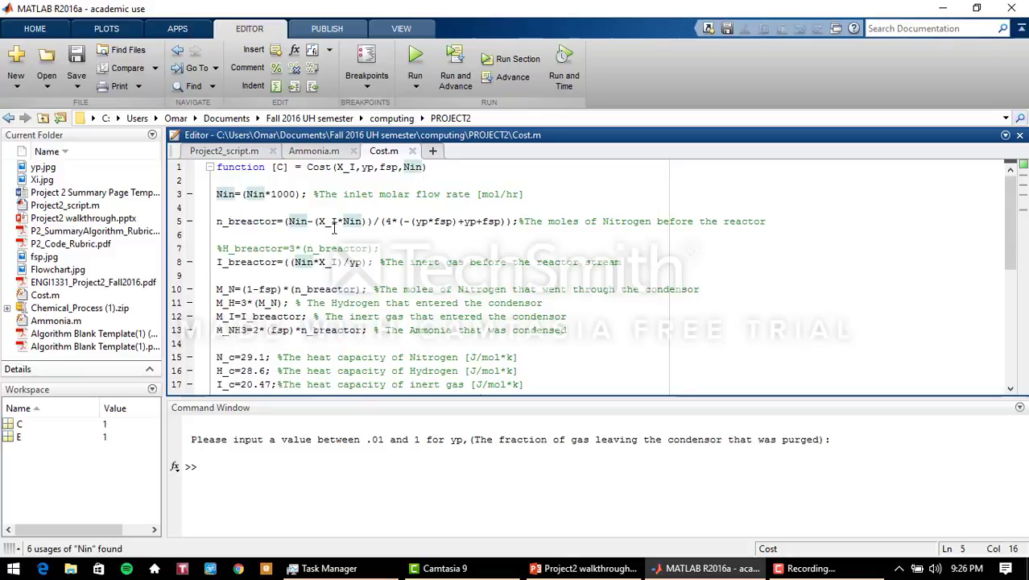
left_click(221, 234)
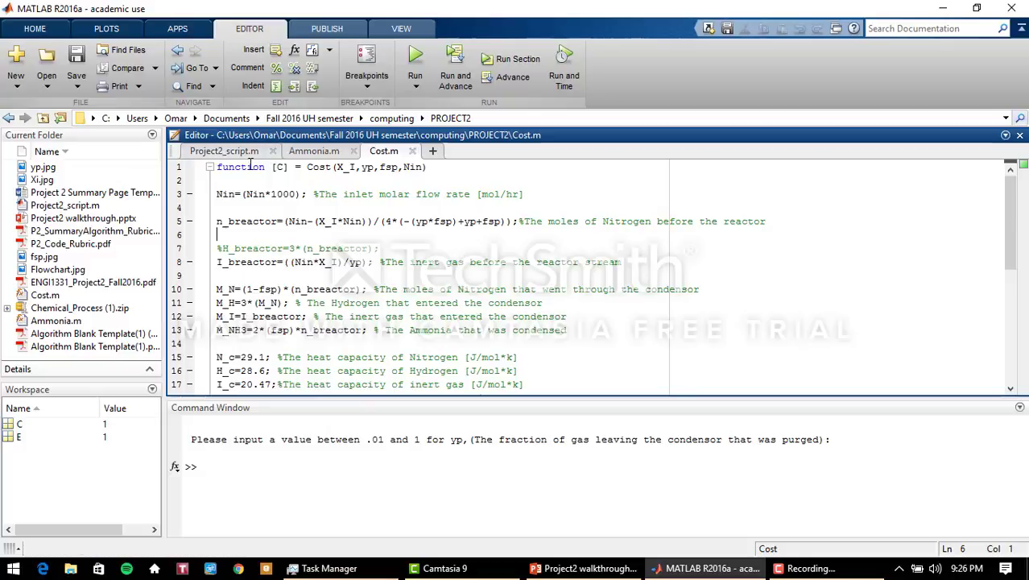
mouse_move(313, 151)
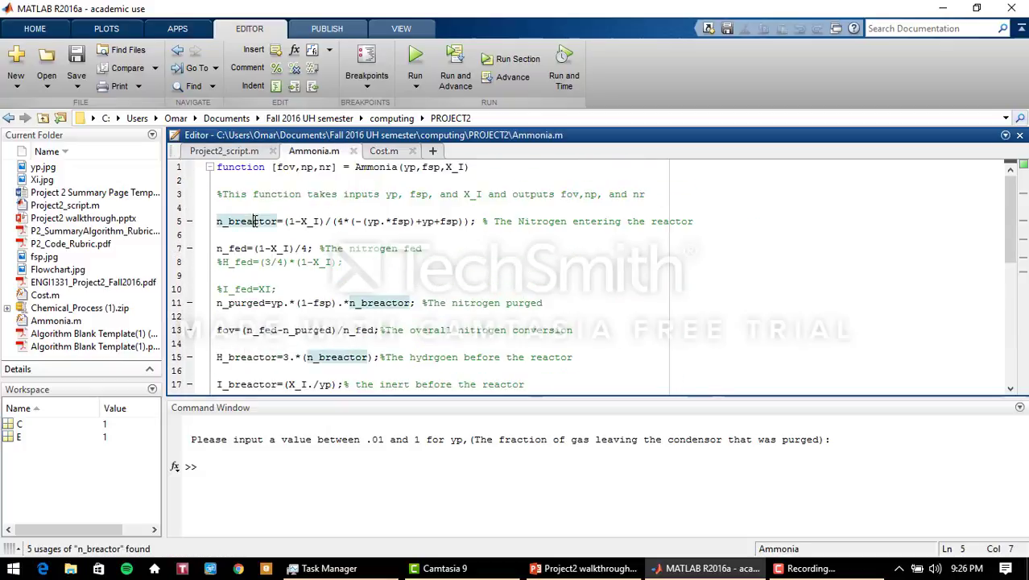
left_click(384, 151)
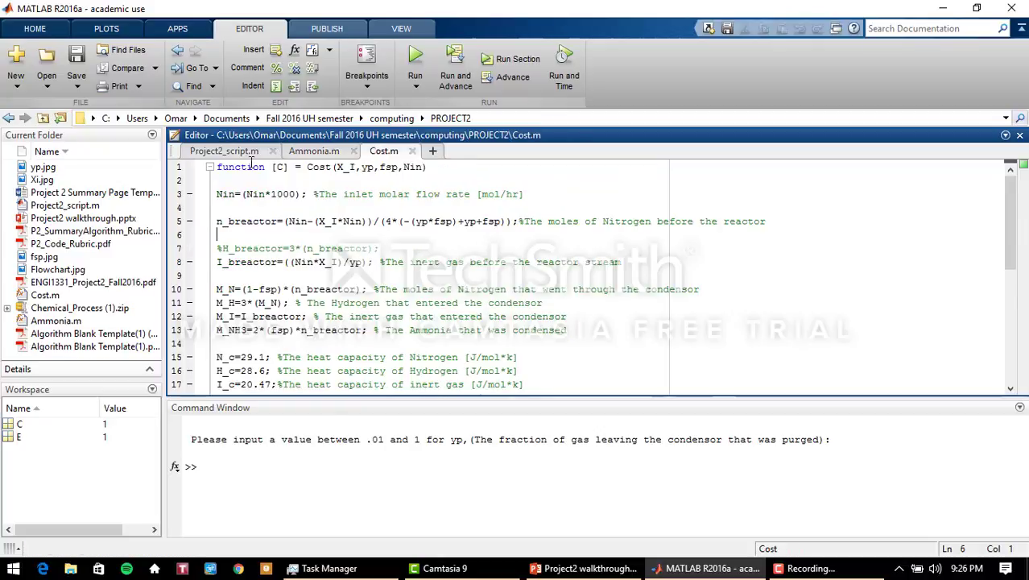
left_click(223, 150)
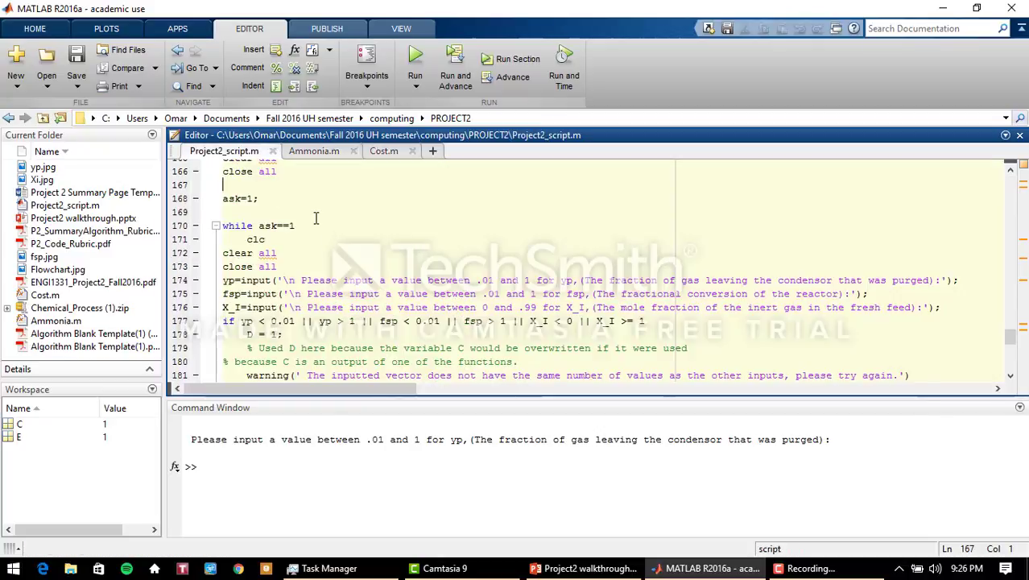
scroll("down", 3)
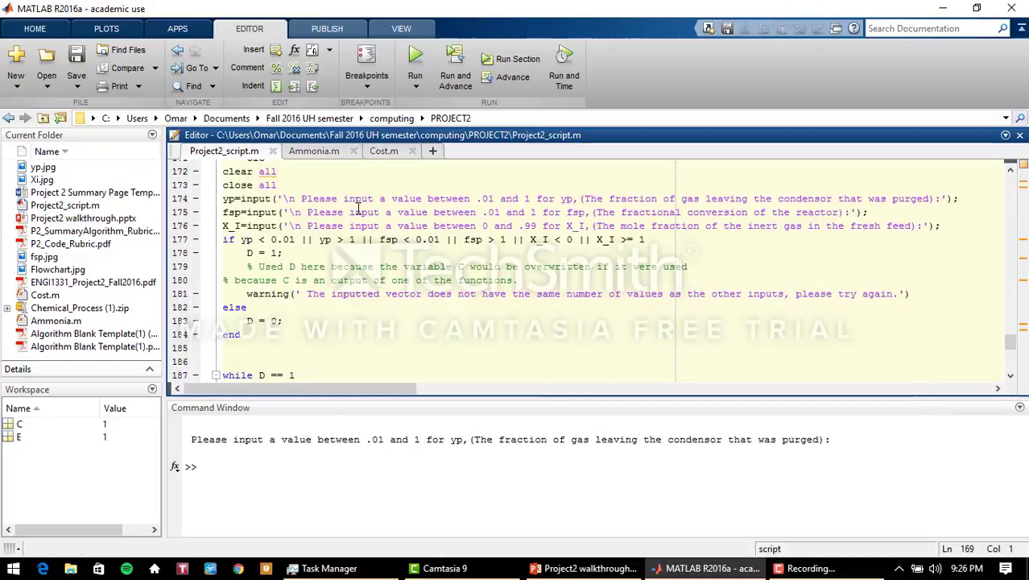
scroll("up", 3)
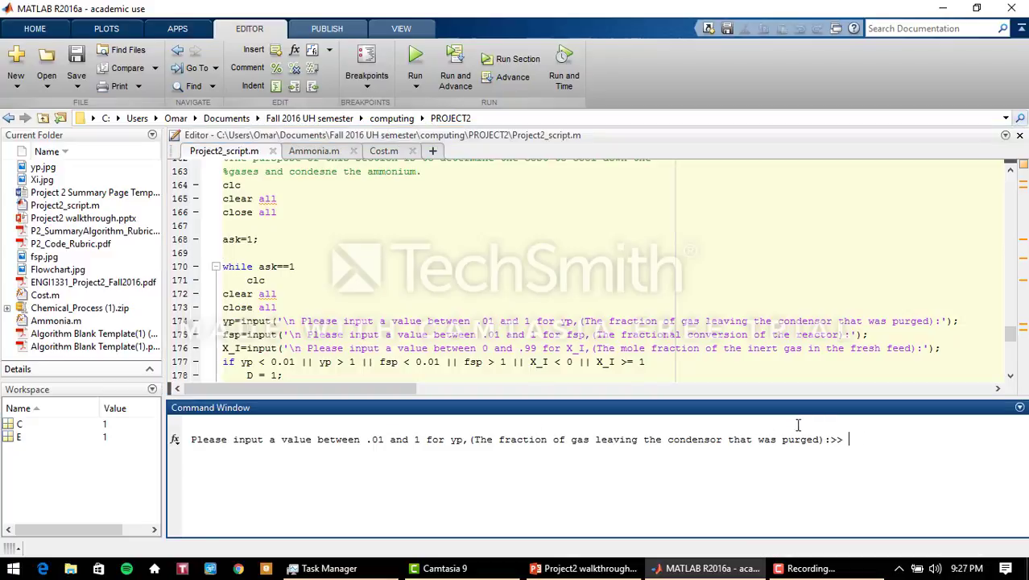
mouse_move(847, 418)
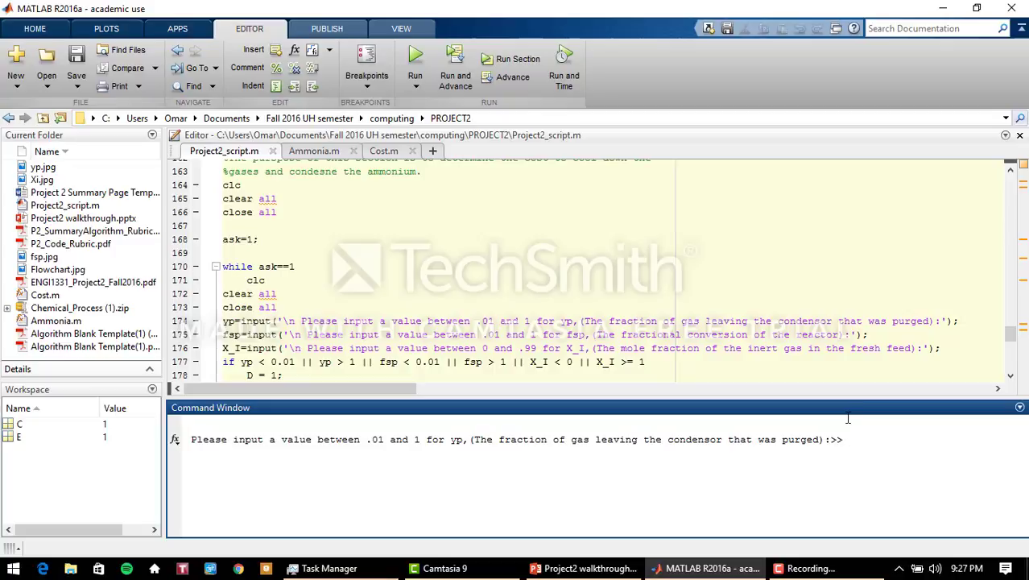
Step: Enter .2, .02 and 55 kmol/hr, read the $28635.667 cooling cost, and choose Yes to repeat
type(".")
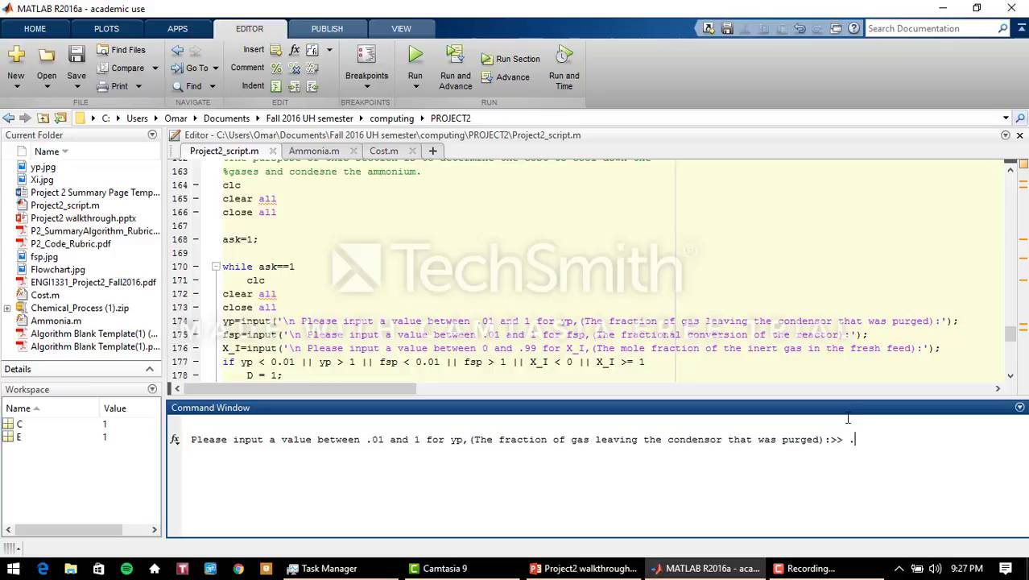
type("2")
type(".5")
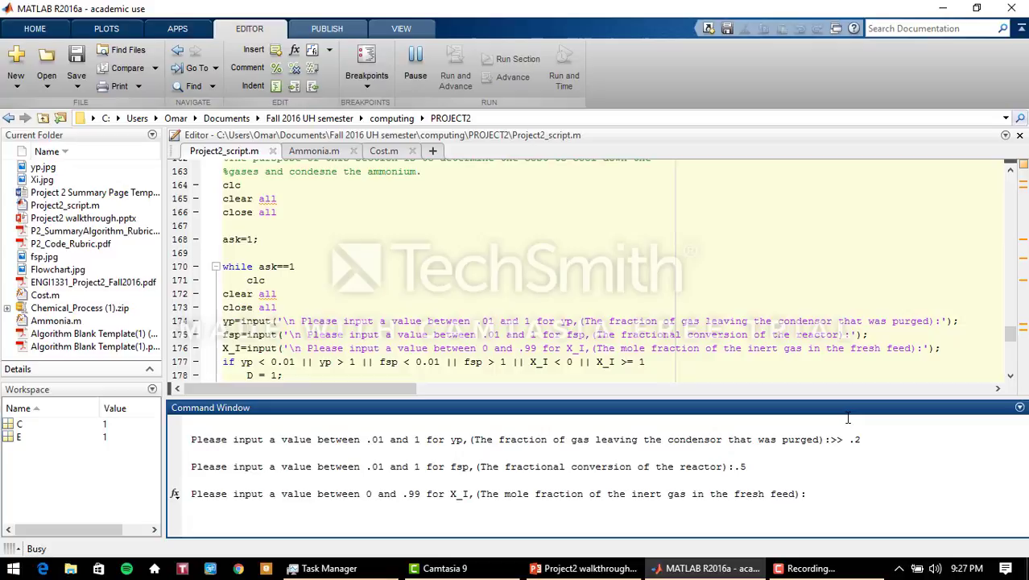
type(".02")
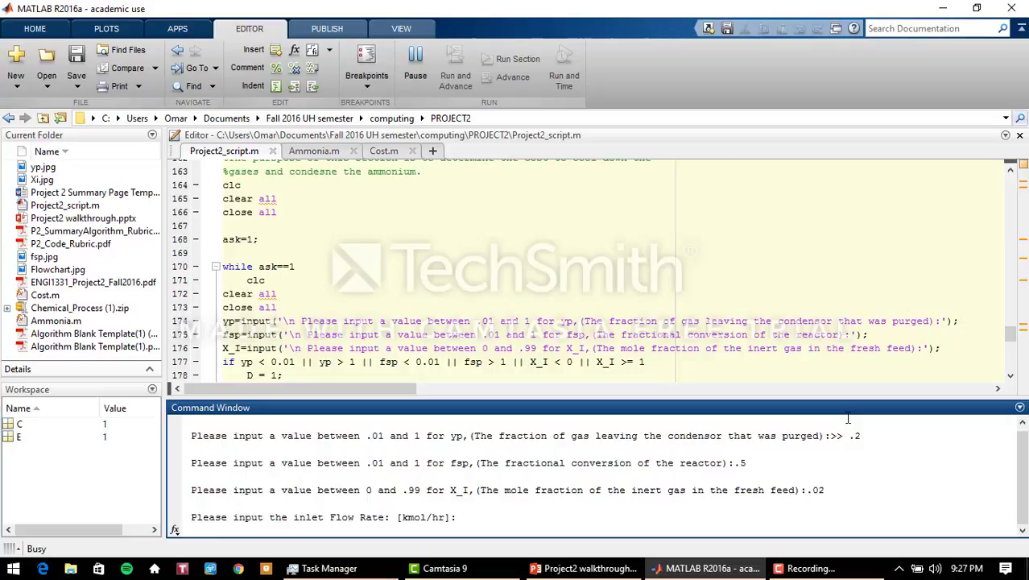
type("55")
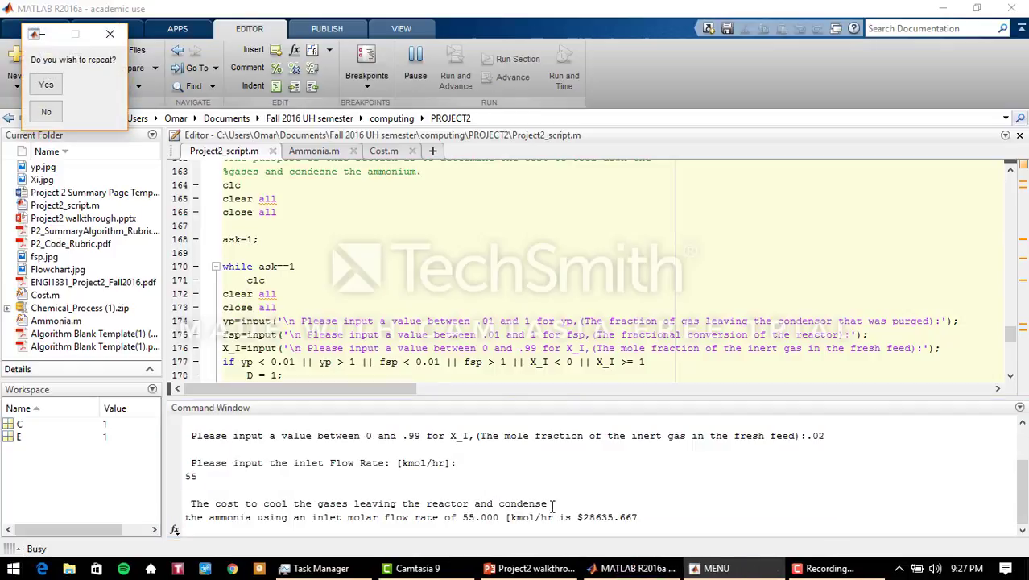
mouse_move(283, 502)
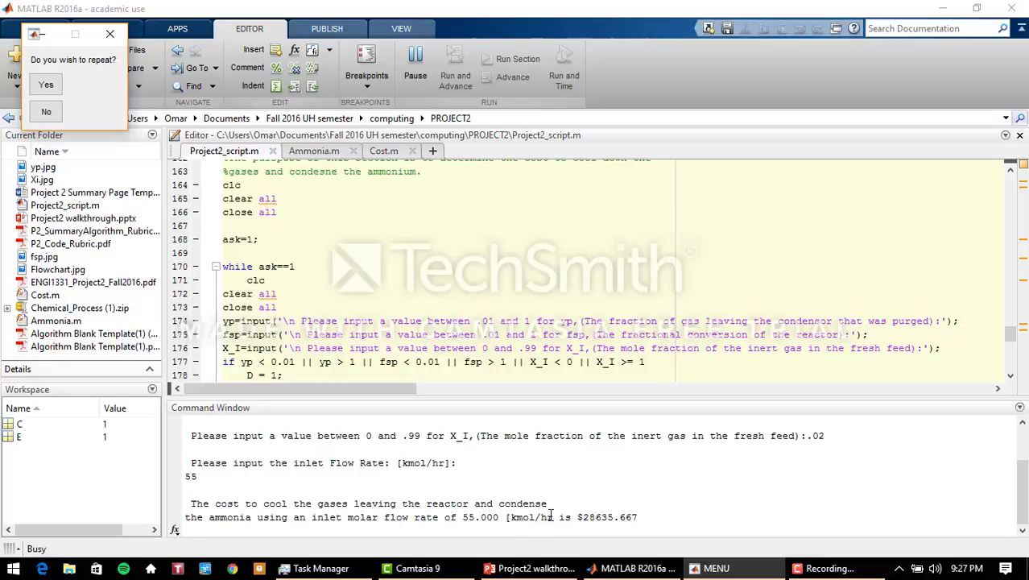
mouse_move(489, 521)
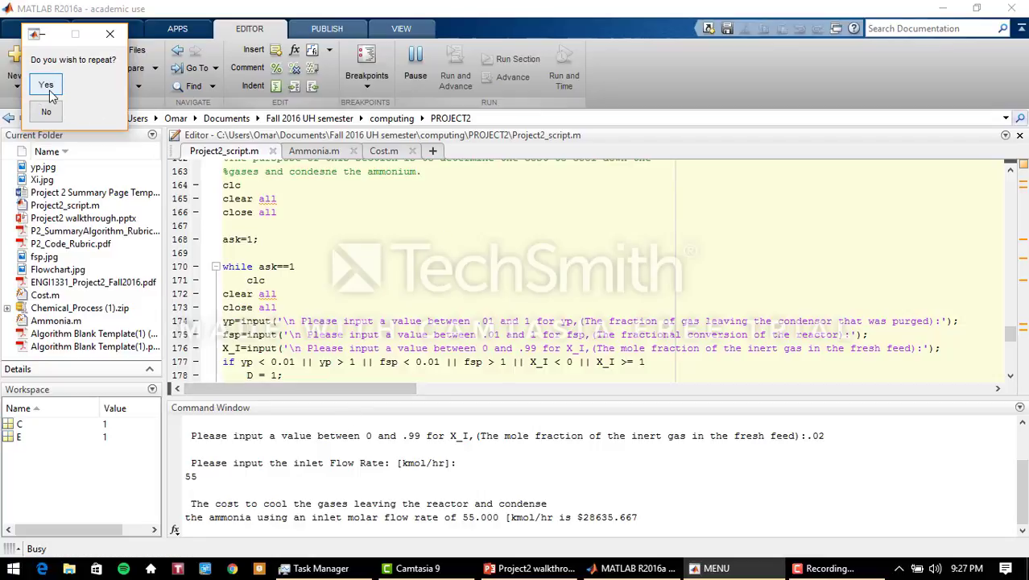
left_click(45, 84)
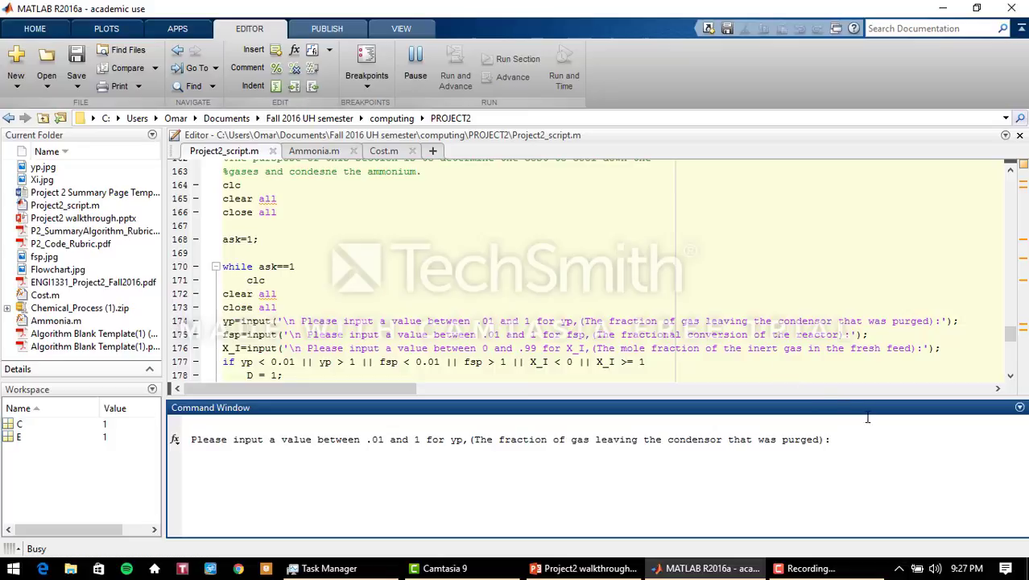
Step: Leave the purge-fraction prompt waiting and switch to the Project2 walkthrough PowerPoint
scroll("down", 3)
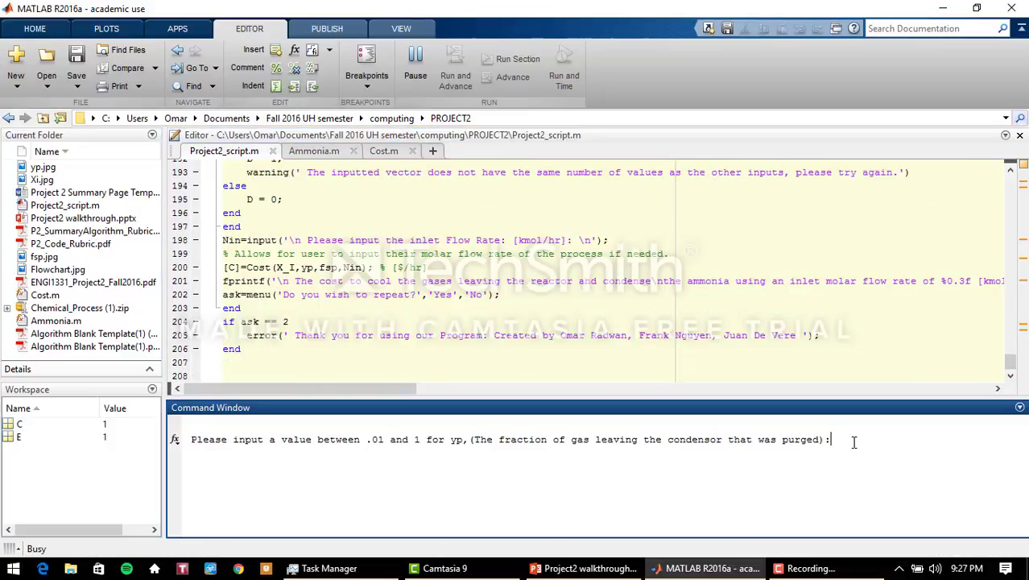
left_click(811, 567)
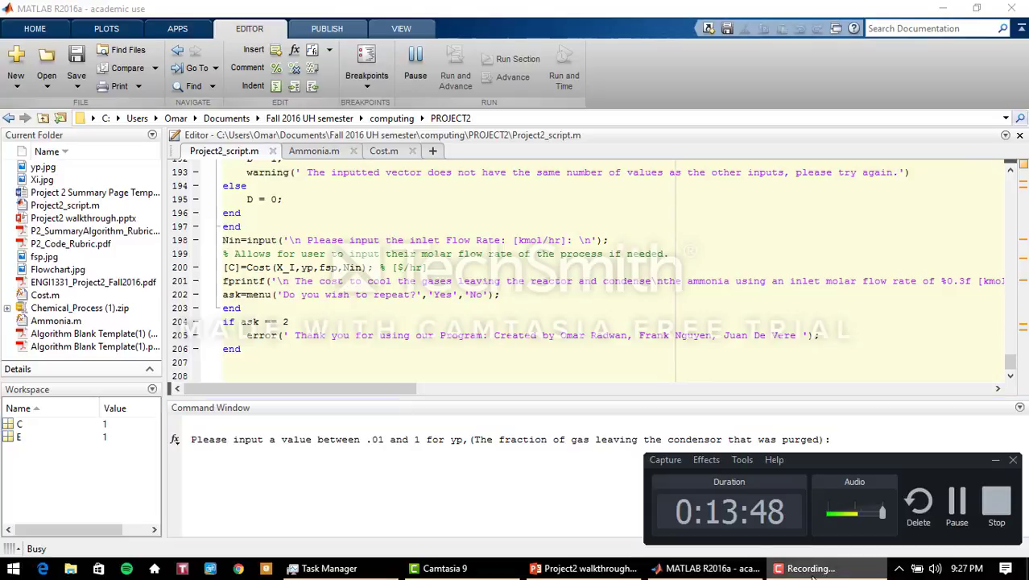
left_click(583, 568)
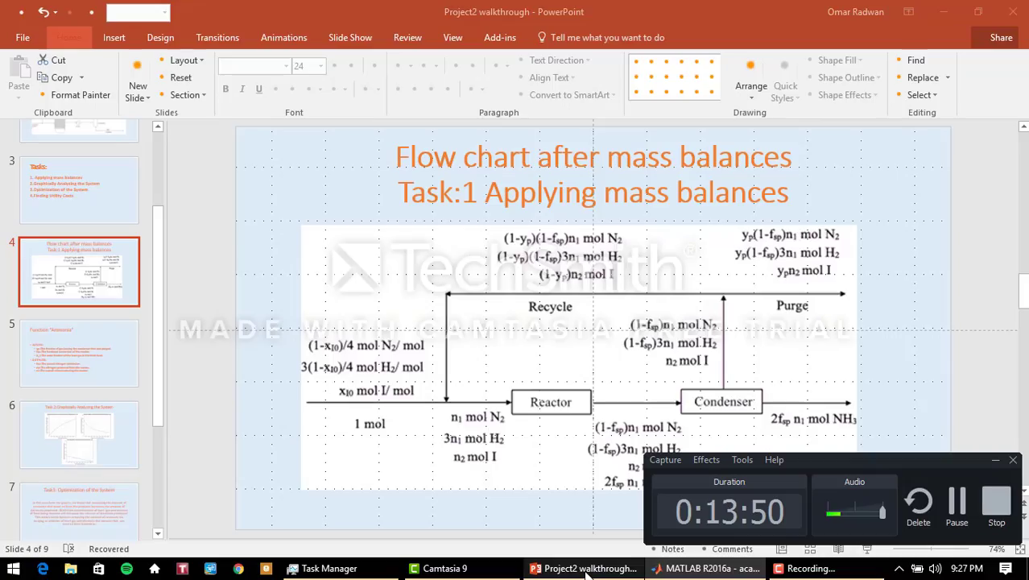
Step: Browse to the Limitations and Applications slide, then present the Task 2 graphs slide full screen
left_click(79, 324)
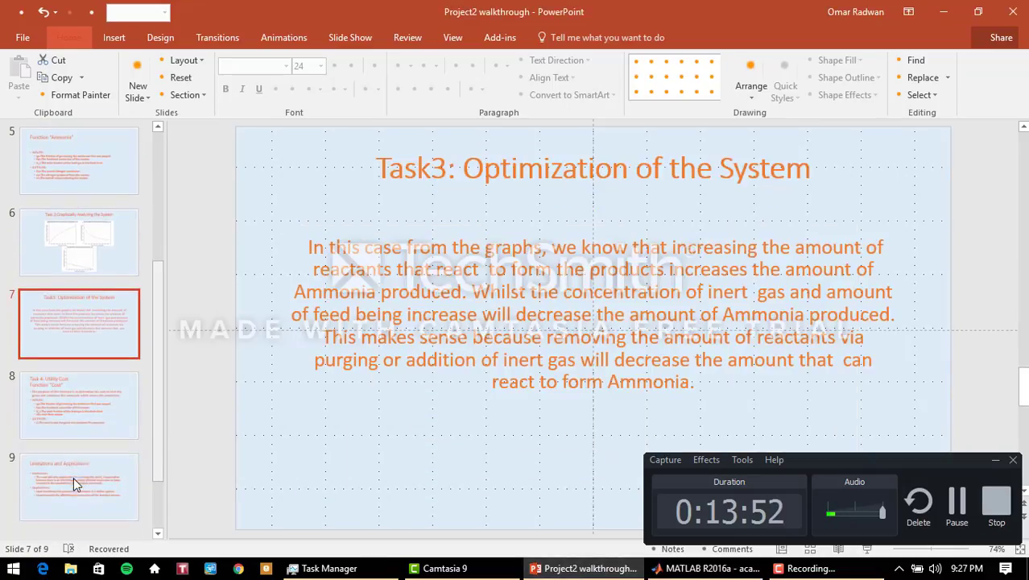
left_click(79, 485)
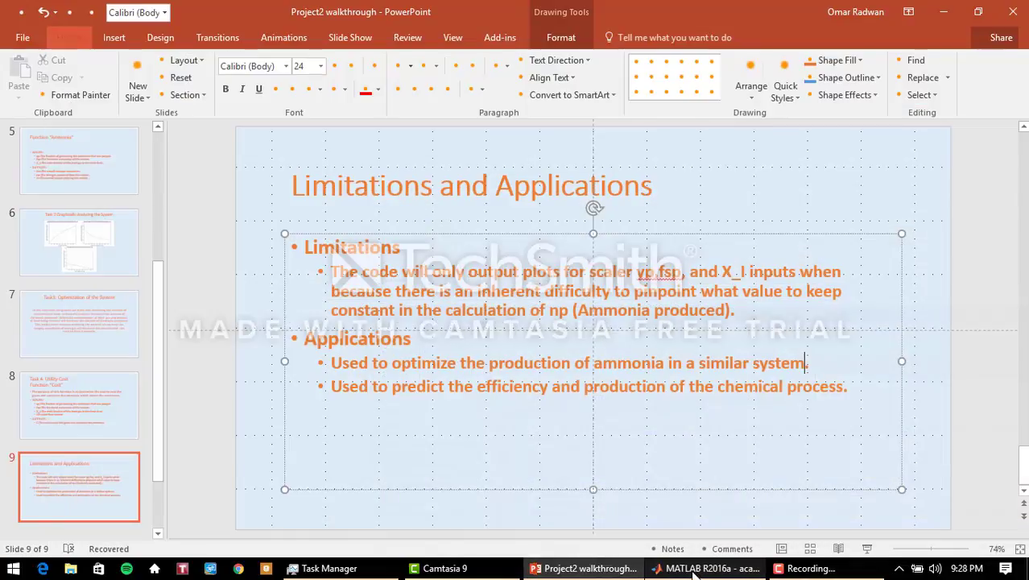
left_click(246, 364)
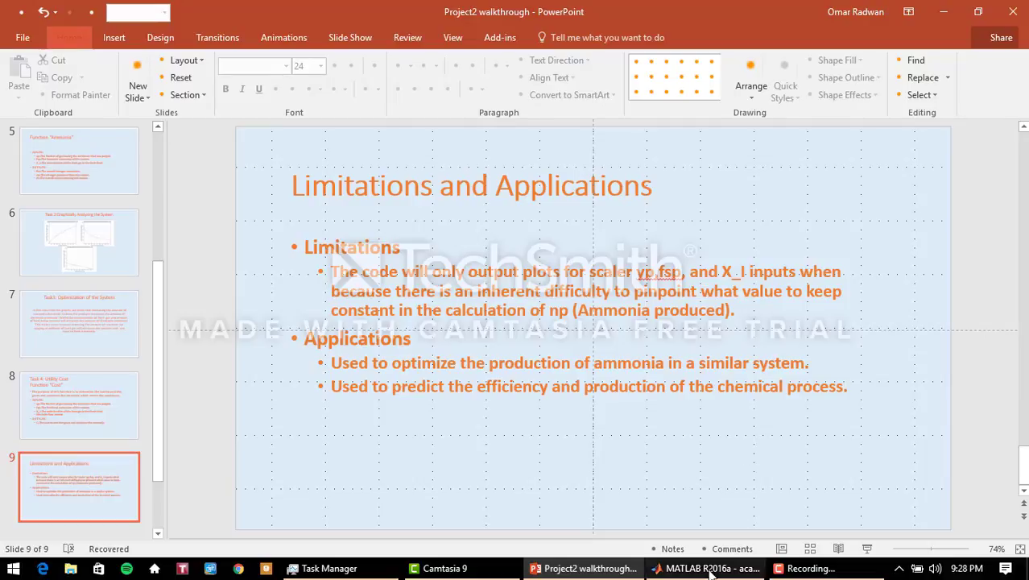
left_click(702, 567)
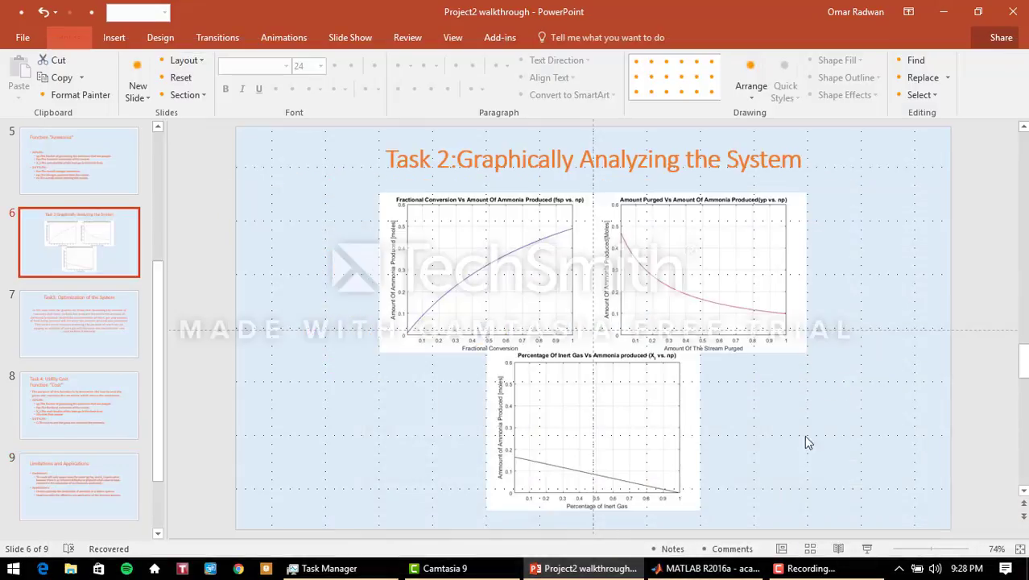
key("F5")
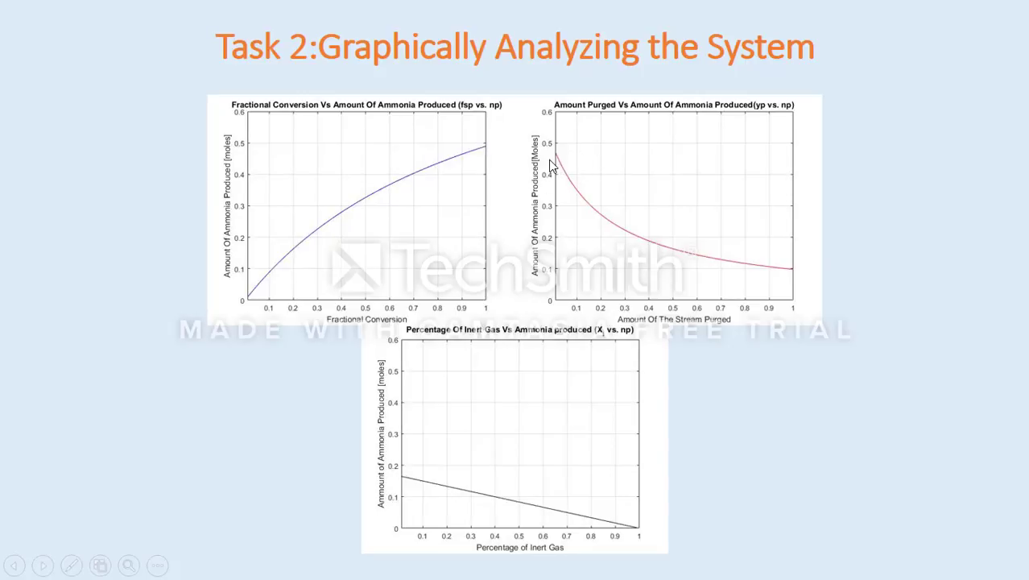
mouse_move(550, 213)
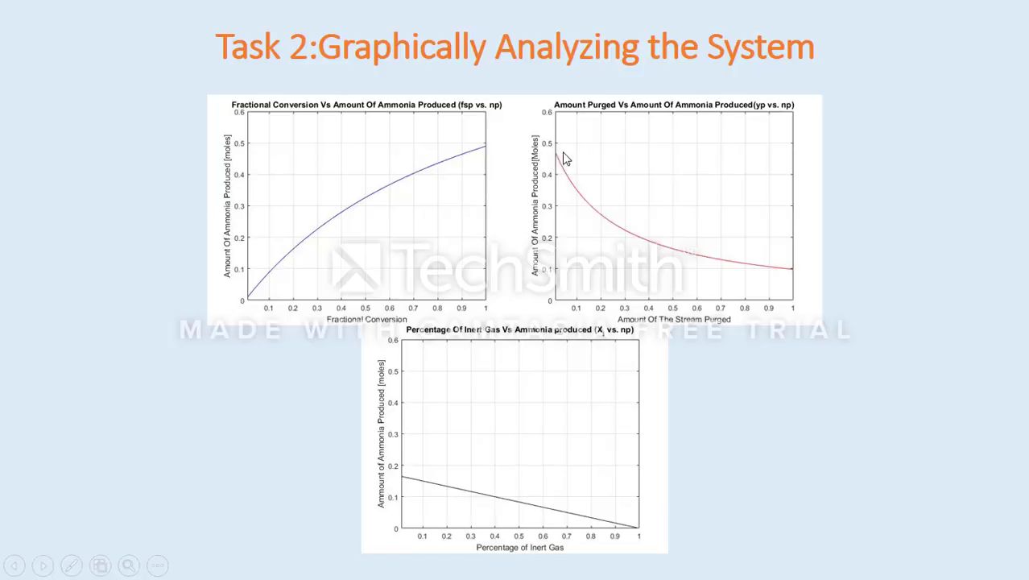
mouse_move(583, 134)
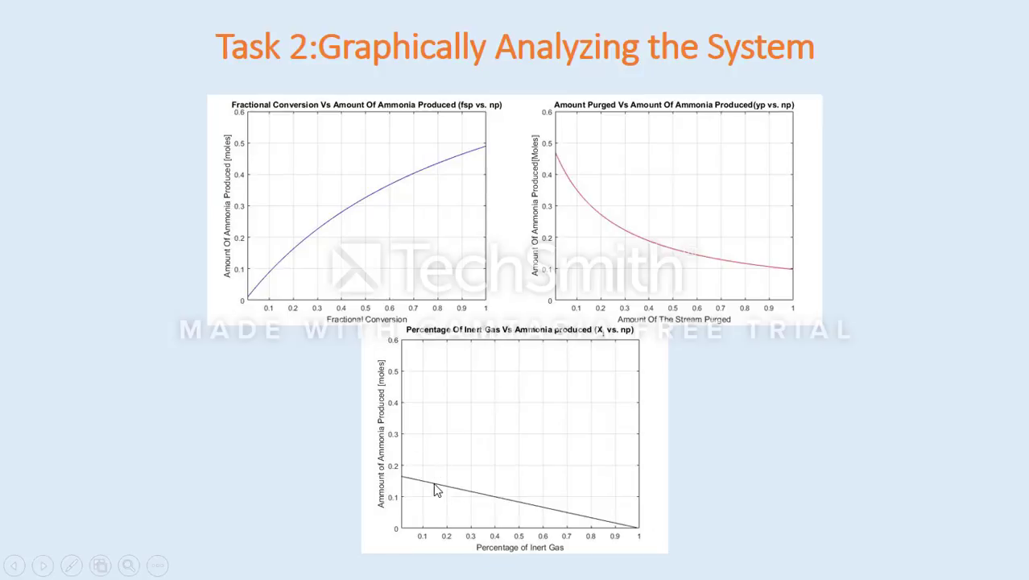
mouse_move(409, 477)
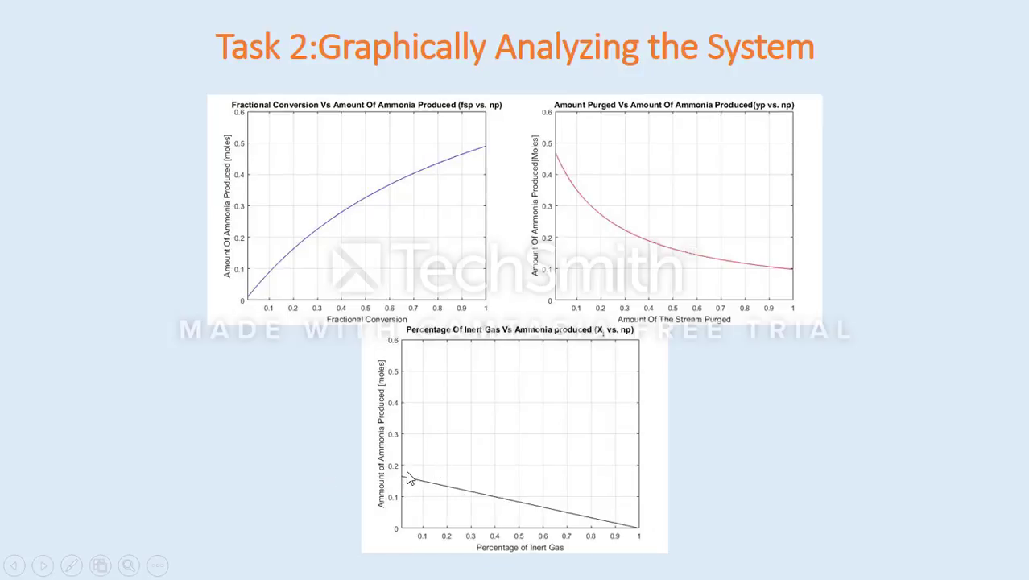
mouse_move(616, 337)
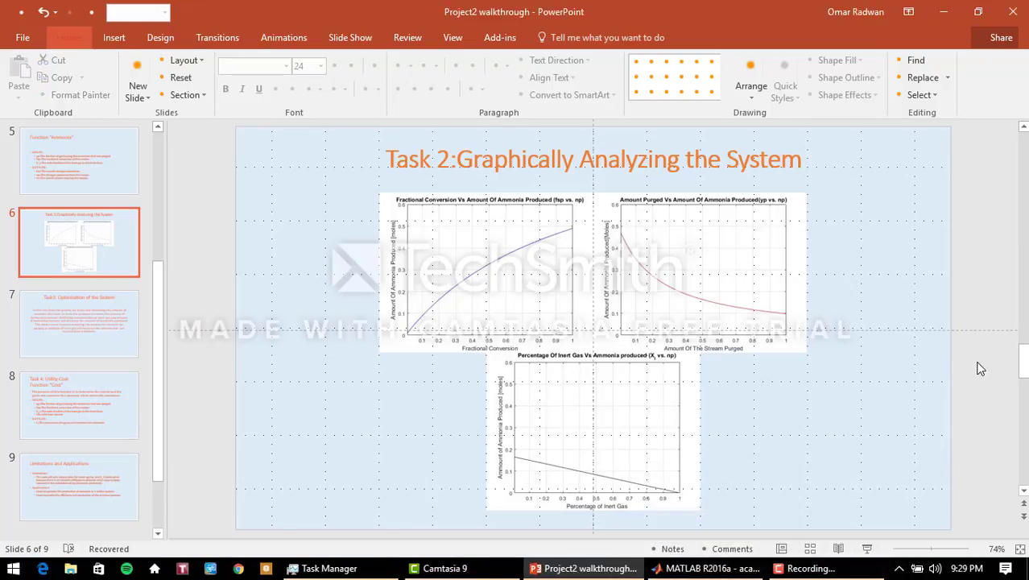
Step: Show the Limitations and Applications slide again, then switch back to MATLAB
left_click(705, 568)
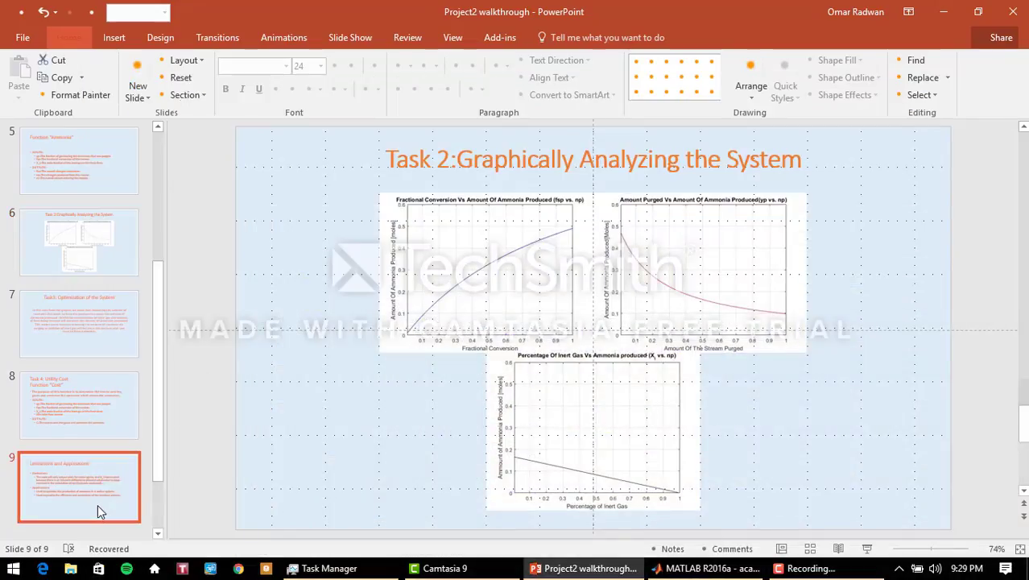
left_click(79, 486)
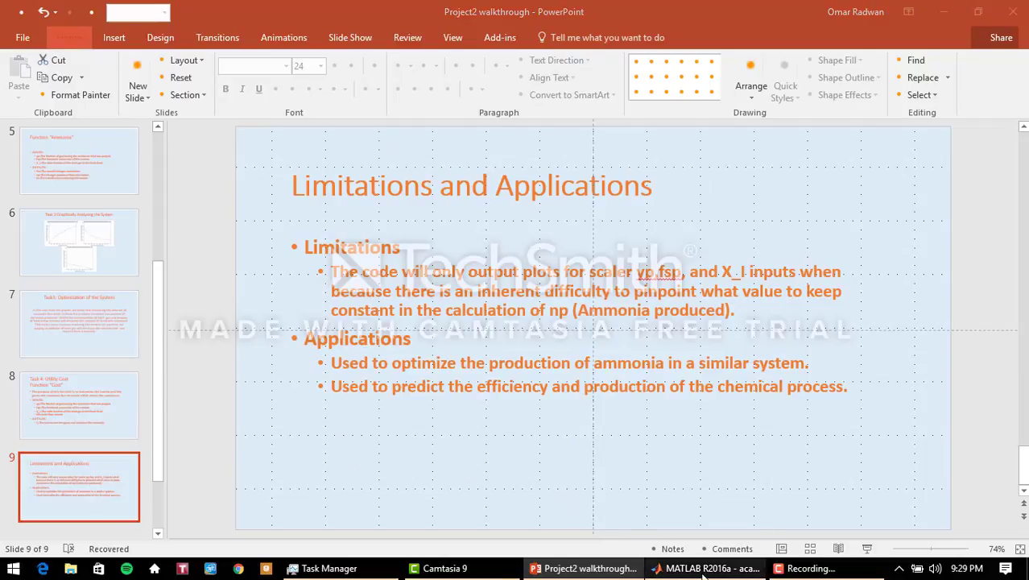
left_click(707, 568)
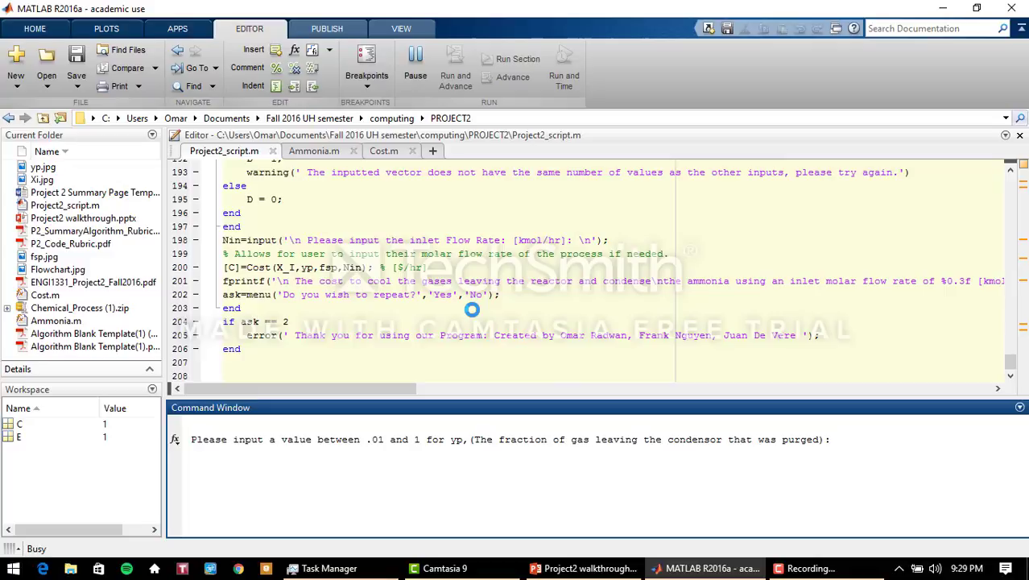
scroll("up", 3)
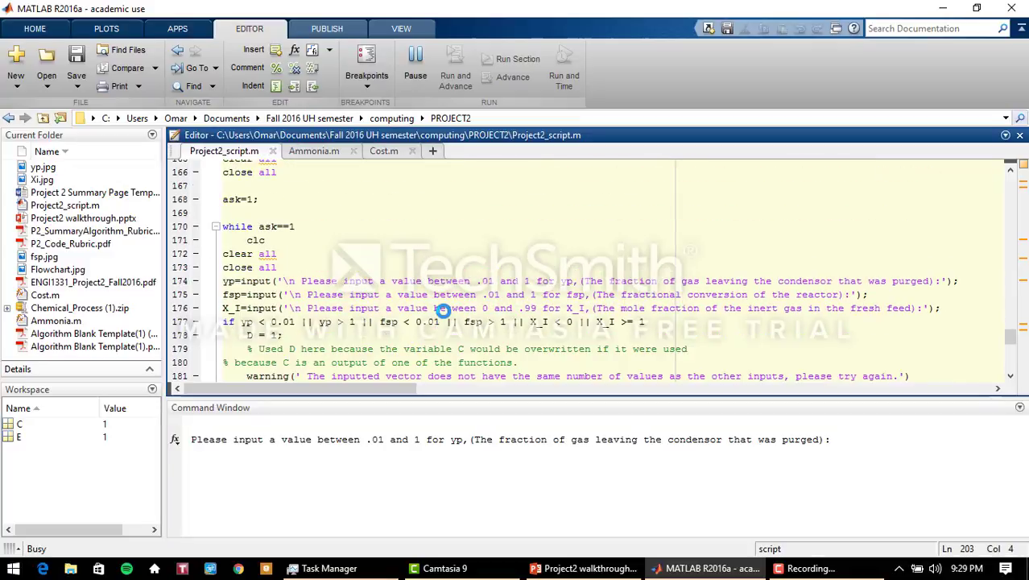
scroll("up", 3)
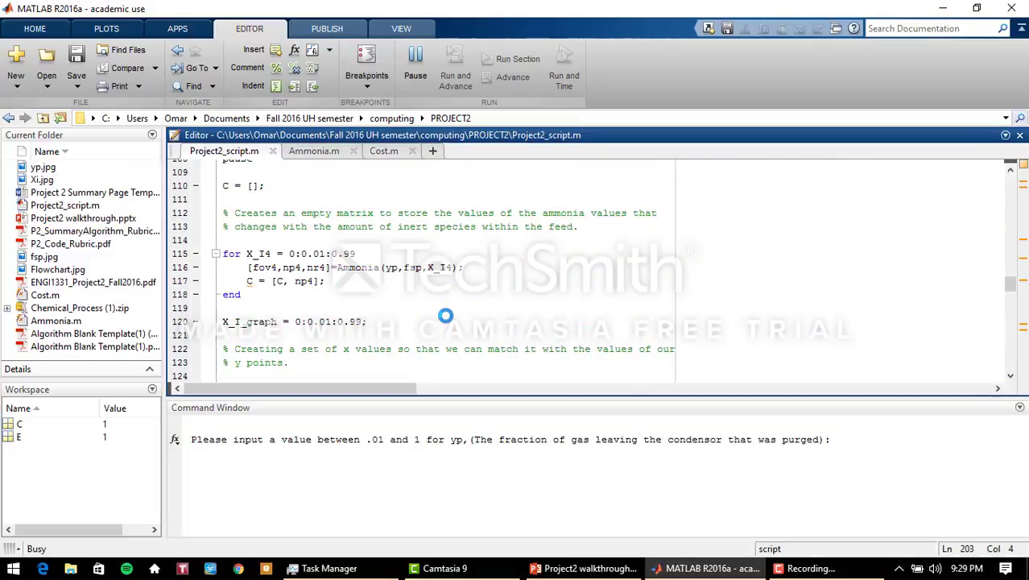
scroll("up", 3)
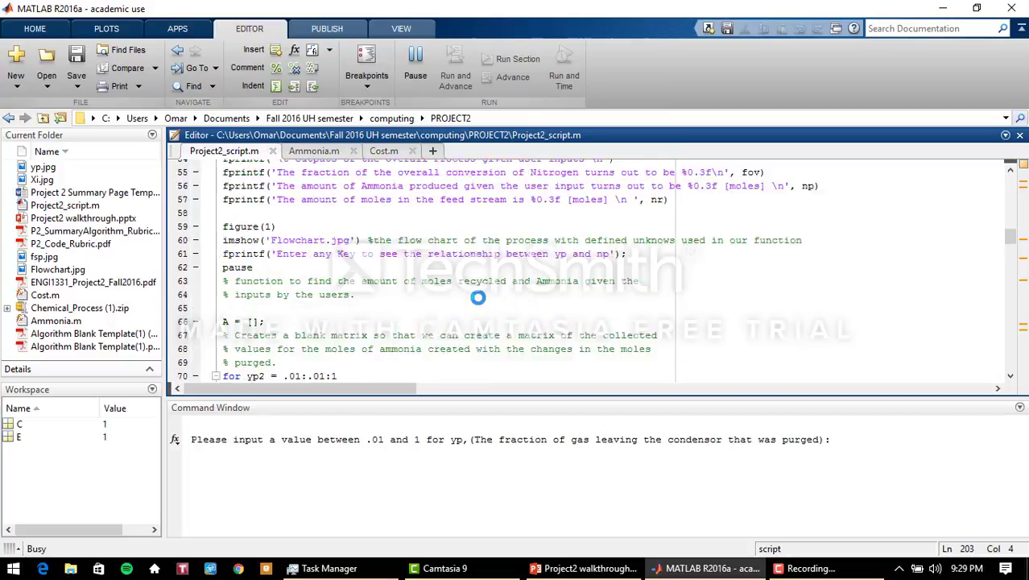